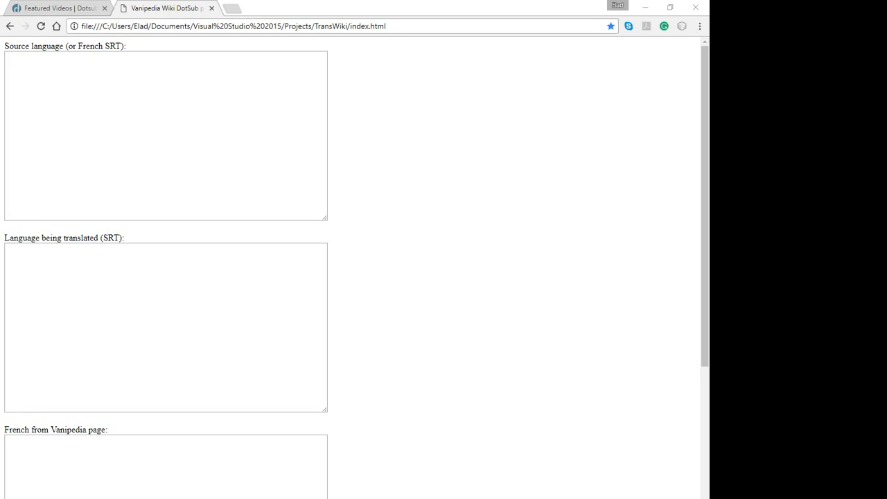
mouse_move(302, 85)
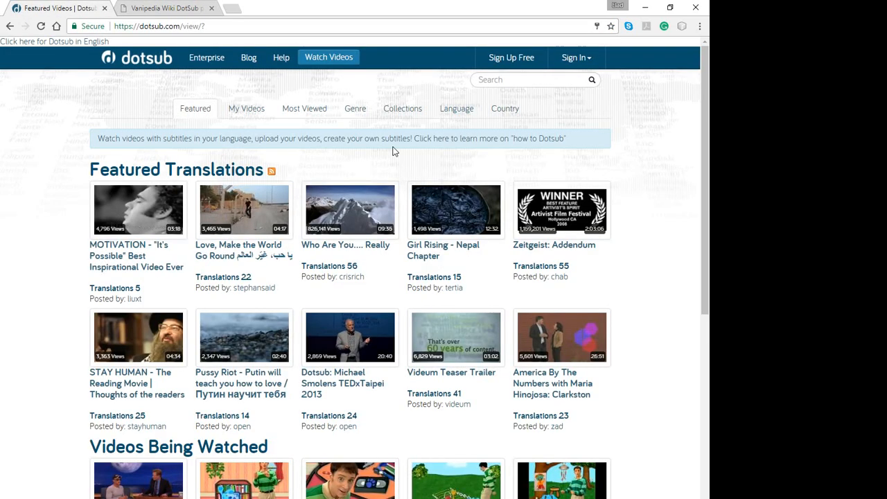
mouse_move(355, 109)
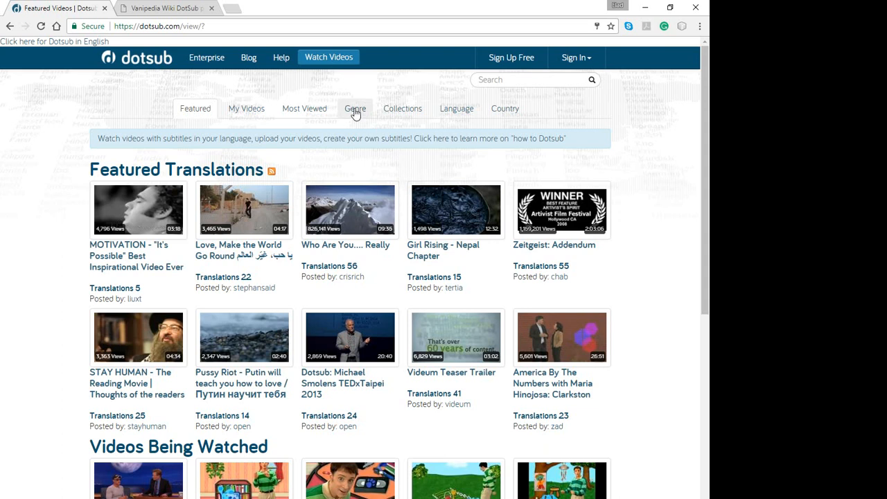
- Search Dotsub for video 0118 and pick the 0118 suggestion
left_click(355, 108)
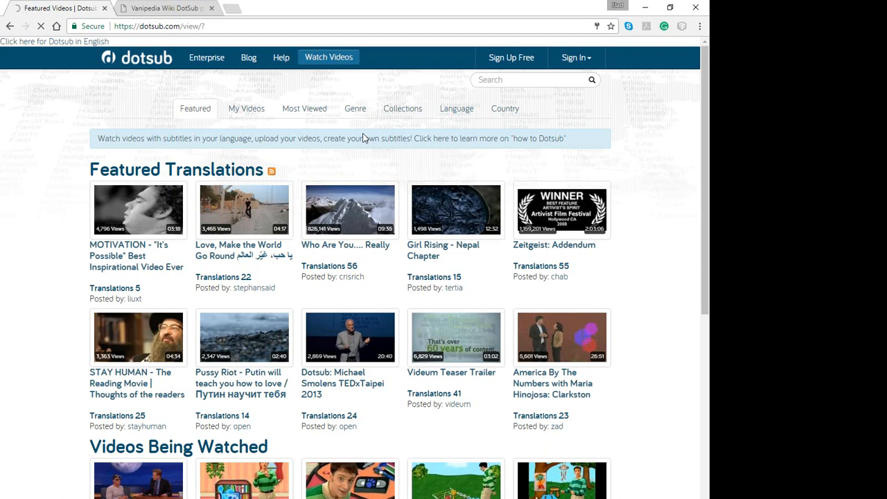
mouse_move(367, 151)
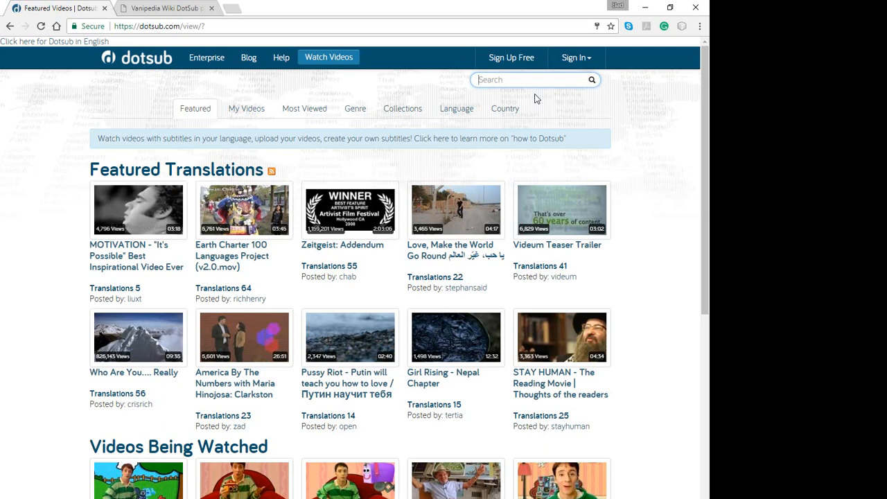
type("0")
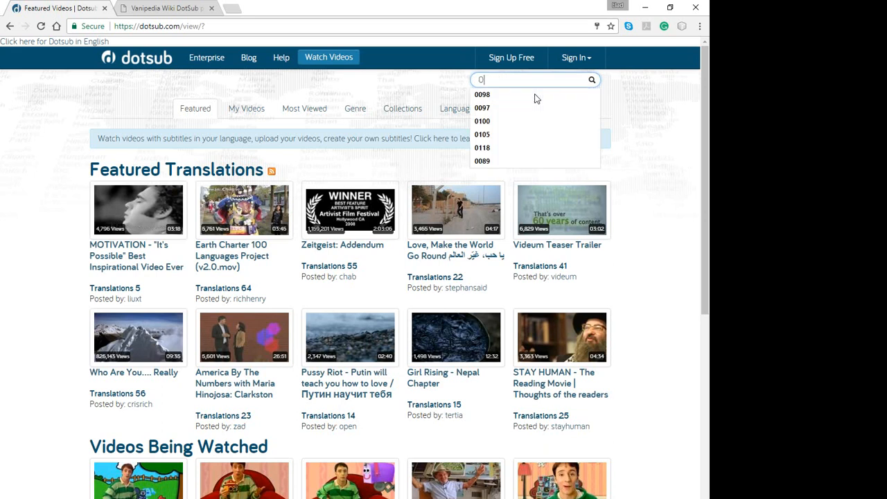
left_click(483, 148)
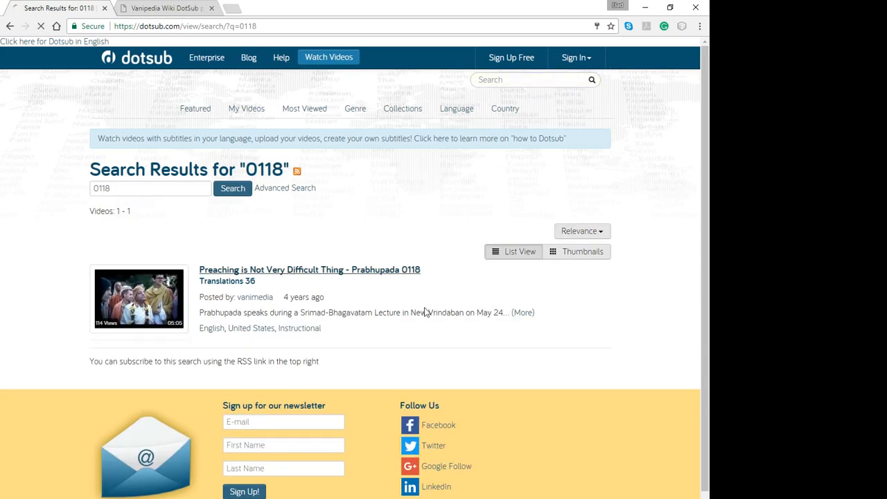
- Open 'Preaching is Not Very Difficult Thing – Prabhupada 0118' and scroll to its caption languages
left_click(309, 270)
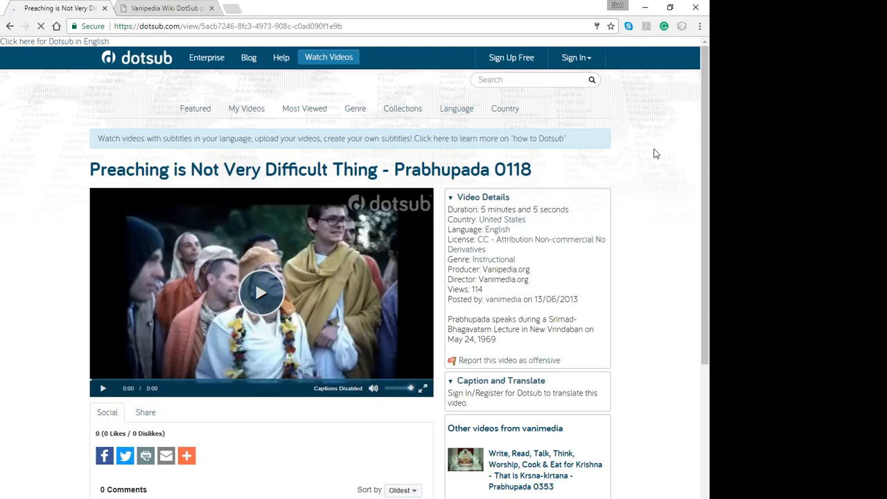
scroll("down", 3)
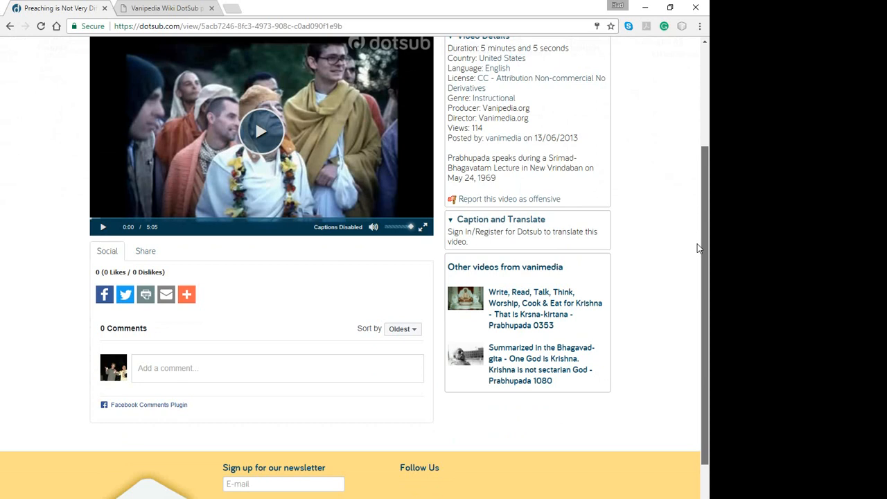
left_click(575, 57)
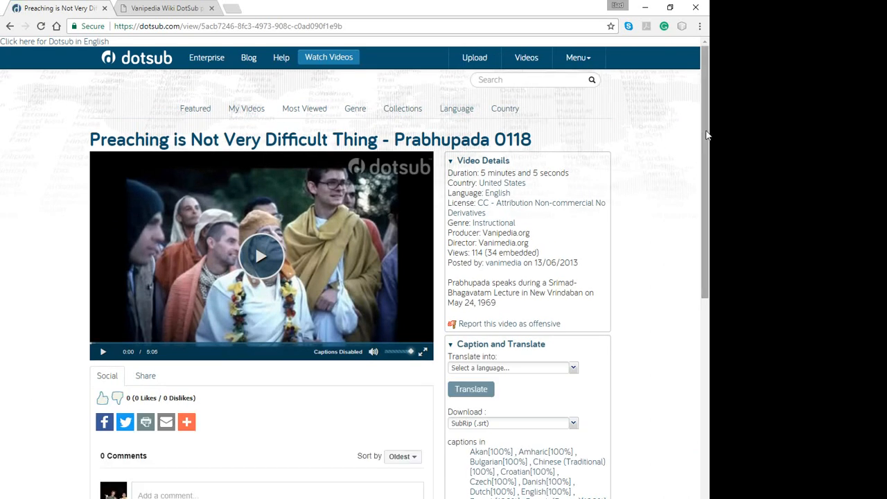
scroll("down", 3)
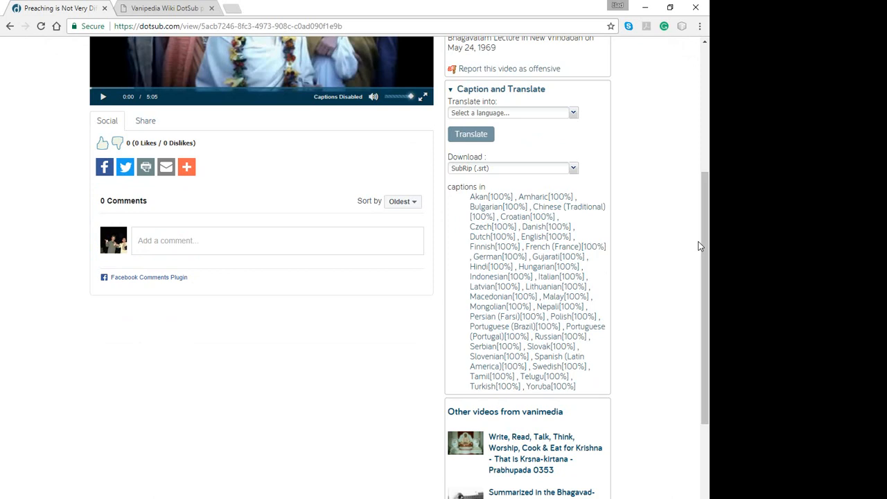
mouse_move(704, 248)
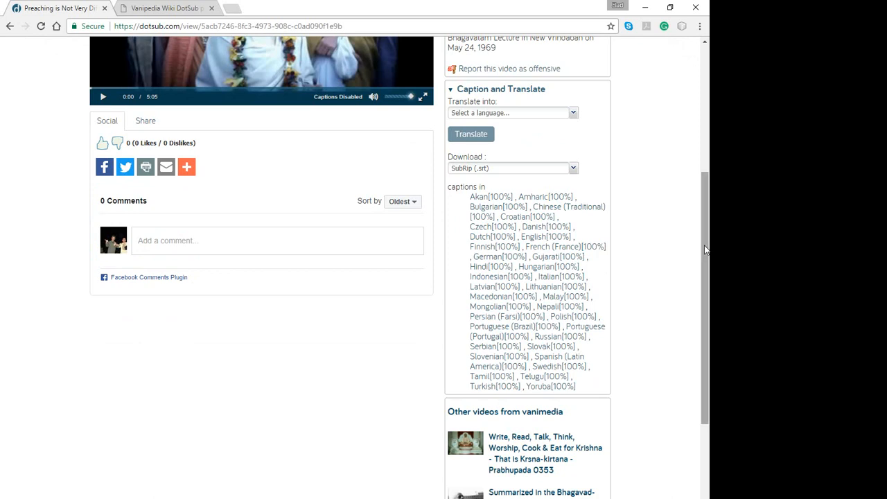
mouse_move(658, 245)
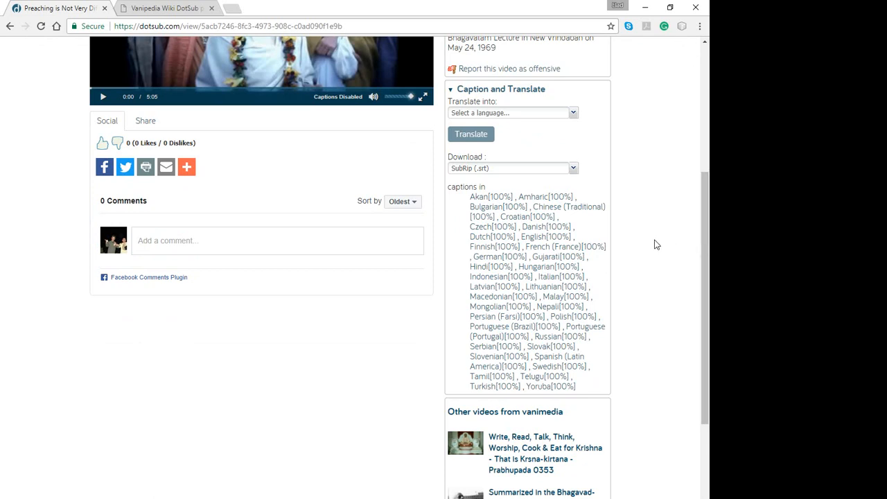
mouse_move(538, 267)
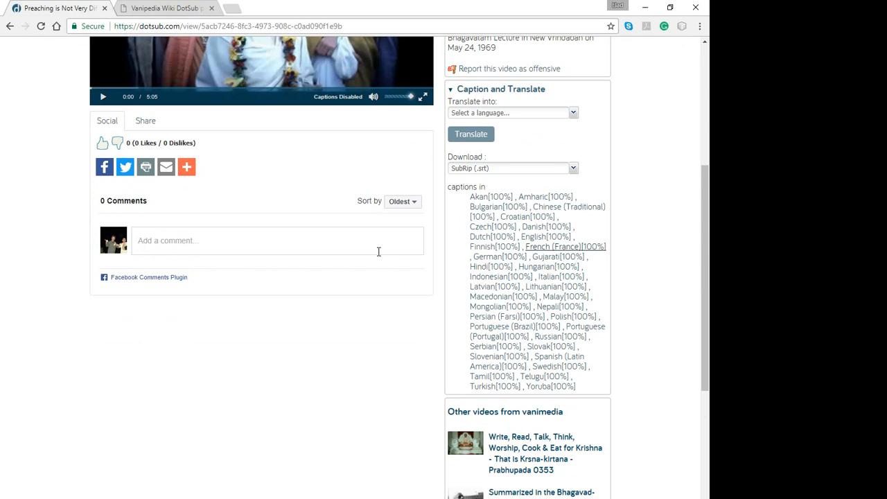
mouse_move(391, 253)
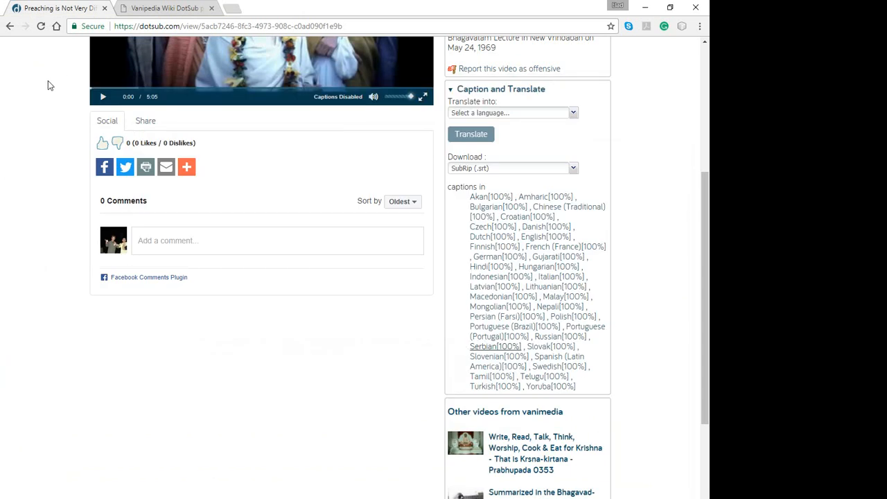
mouse_move(190, 298)
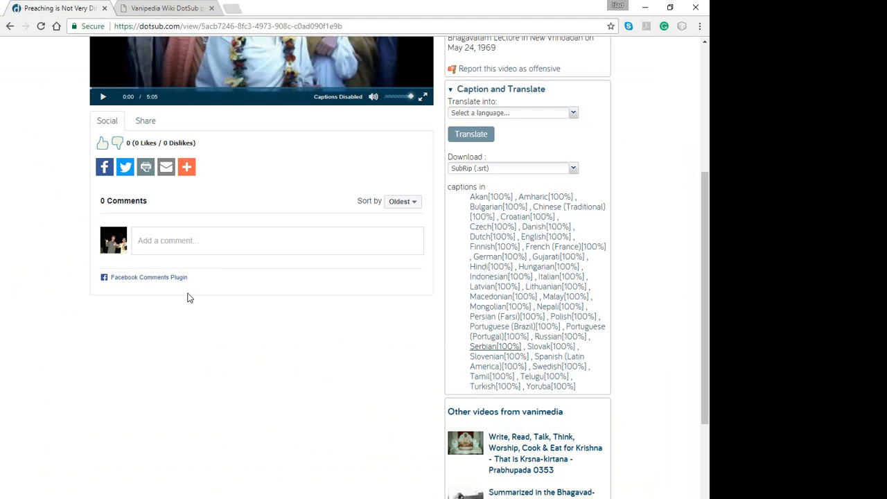
mouse_move(194, 271)
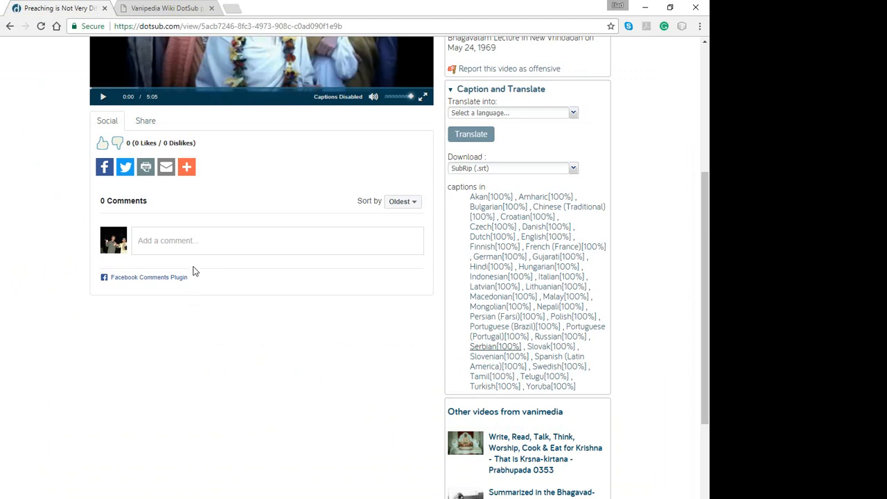
mouse_move(182, 21)
type("www.vanipedia.org")
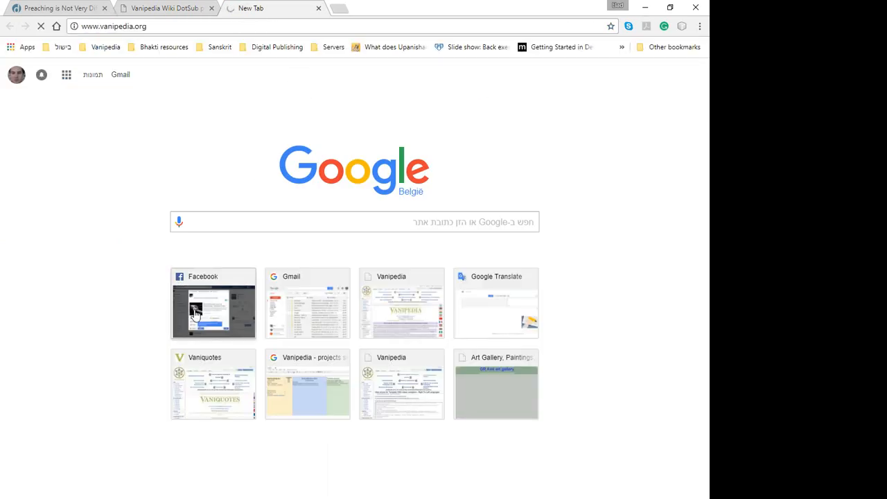
mouse_move(248, 267)
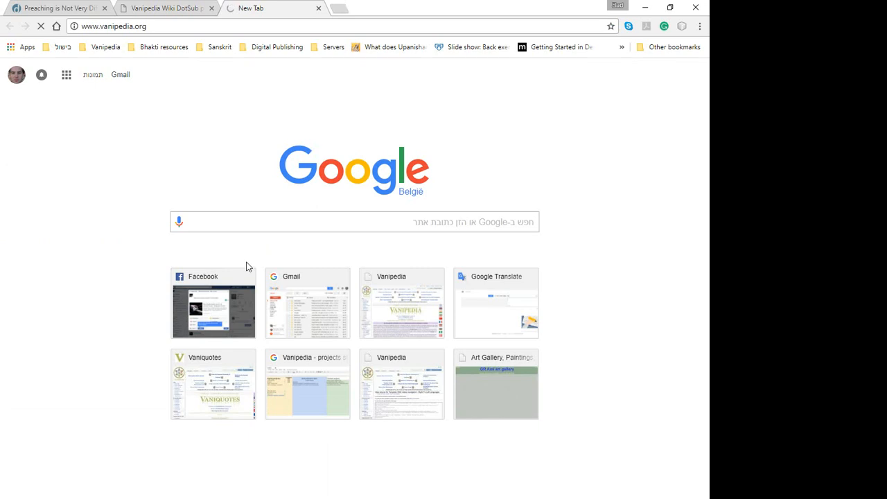
- Browse Category:1080 French Pages with Videos and open FR/Prabhupada 0118
left_click(402, 308)
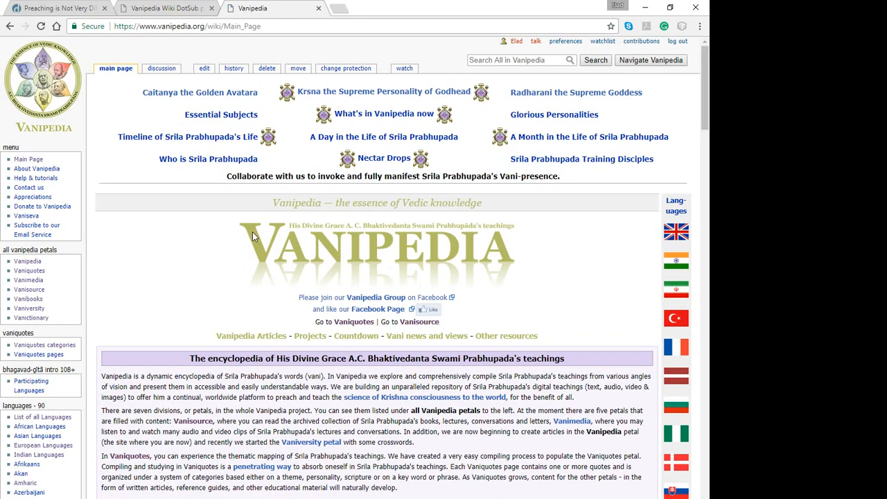
scroll("down", 3)
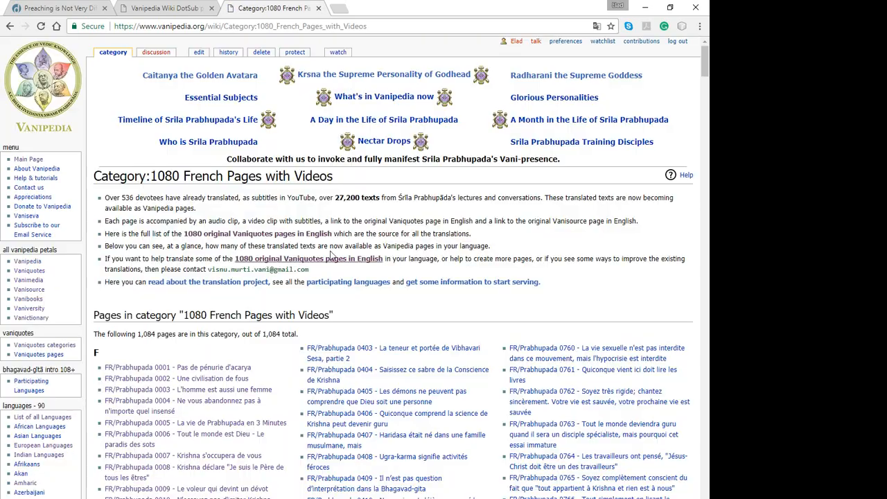
scroll("down", 3)
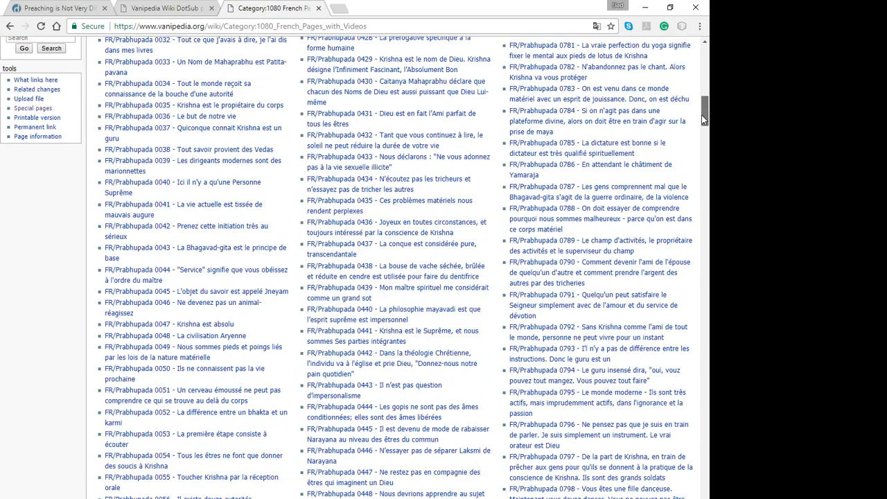
scroll("down", 3)
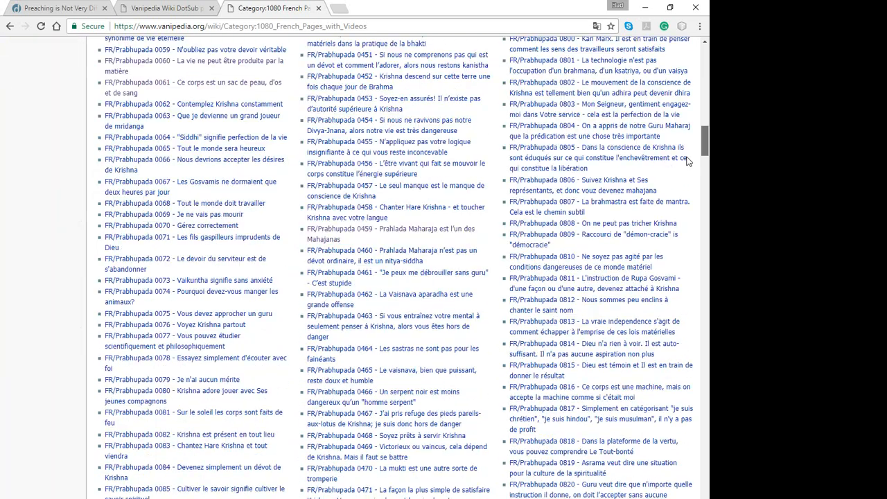
scroll("down", 3)
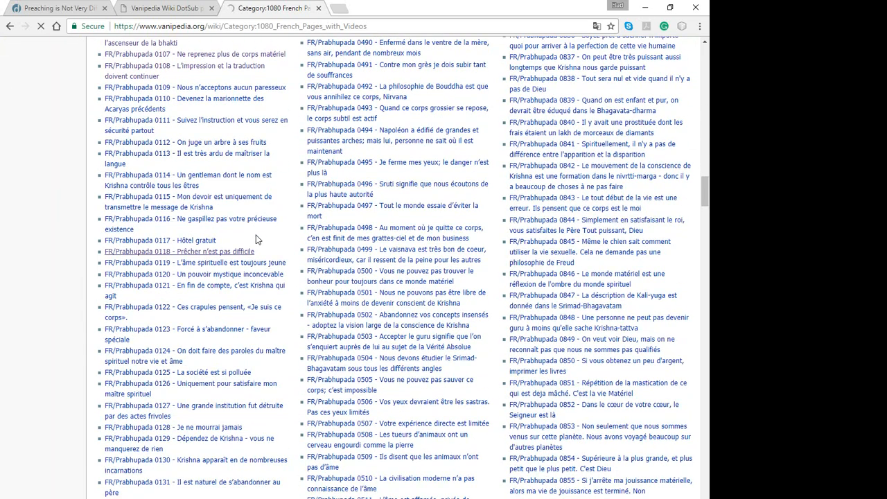
left_click(197, 251)
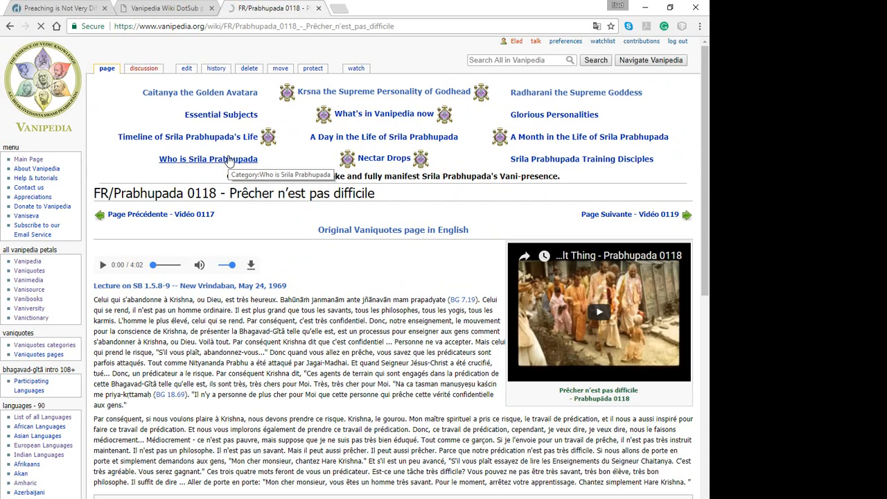
- Open the French 0118 page source for editing and change FR to SR in the address
left_click(187, 68)
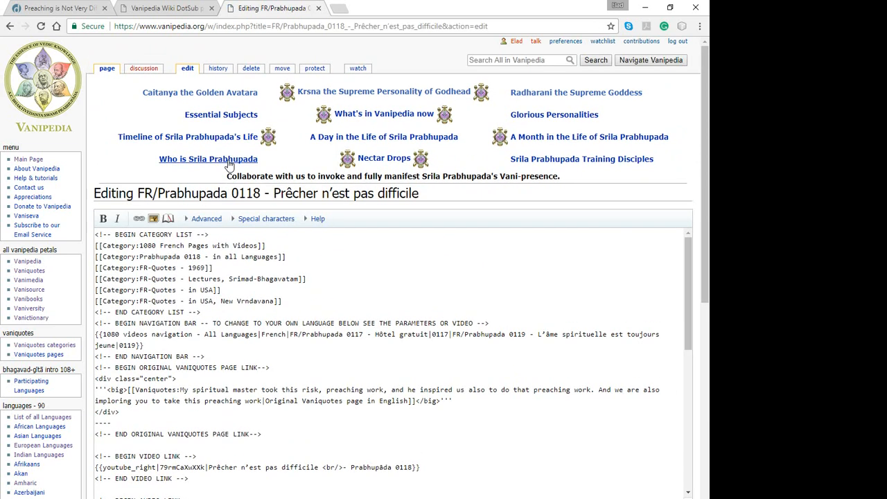
mouse_move(226, 152)
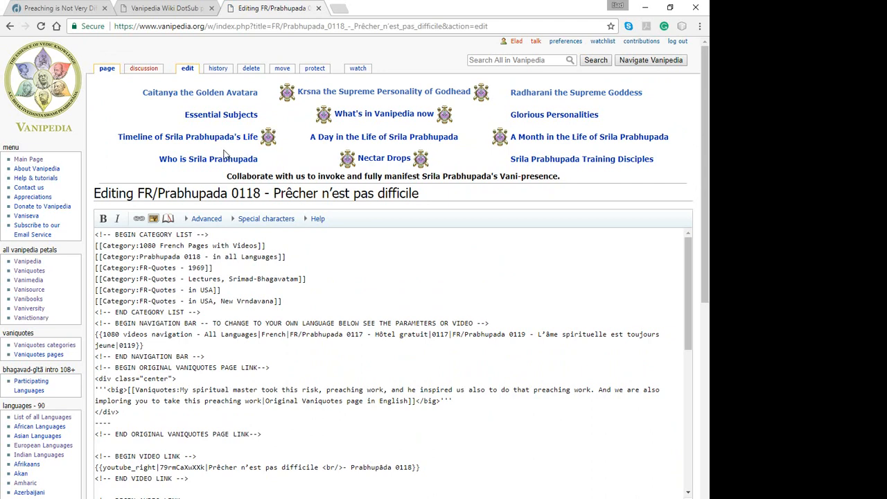
left_click(298, 26)
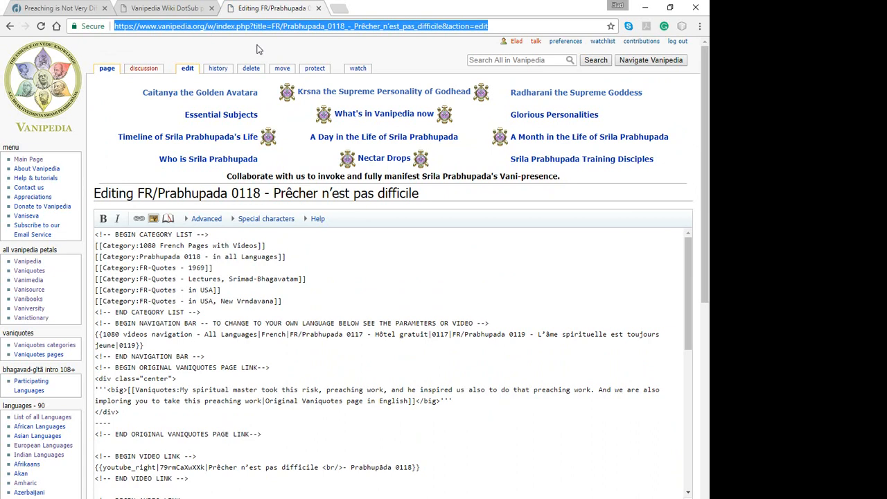
mouse_move(291, 33)
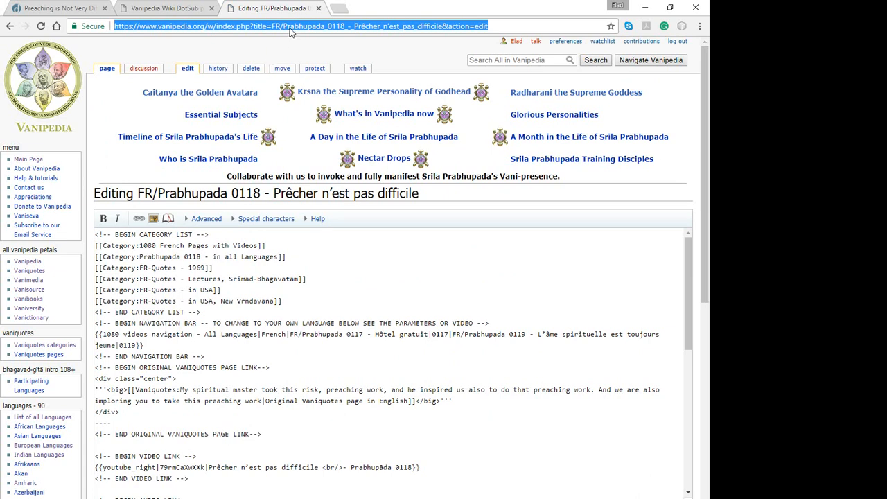
mouse_move(291, 33)
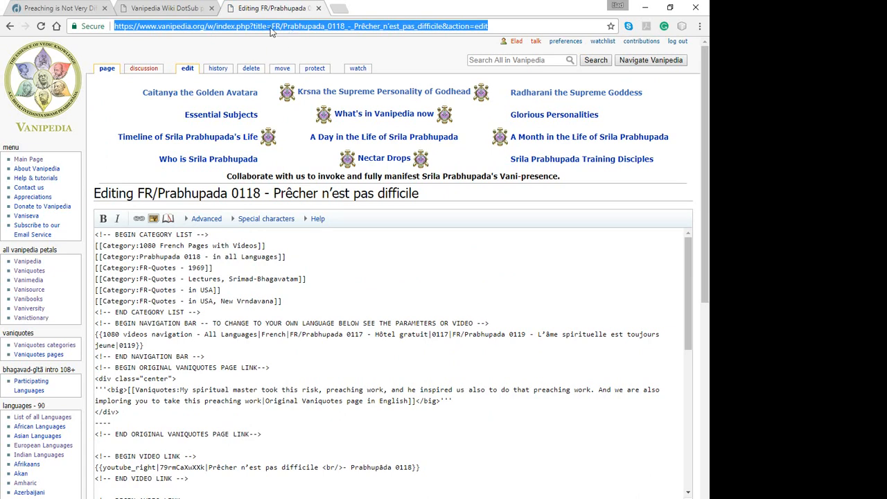
left_click(272, 26)
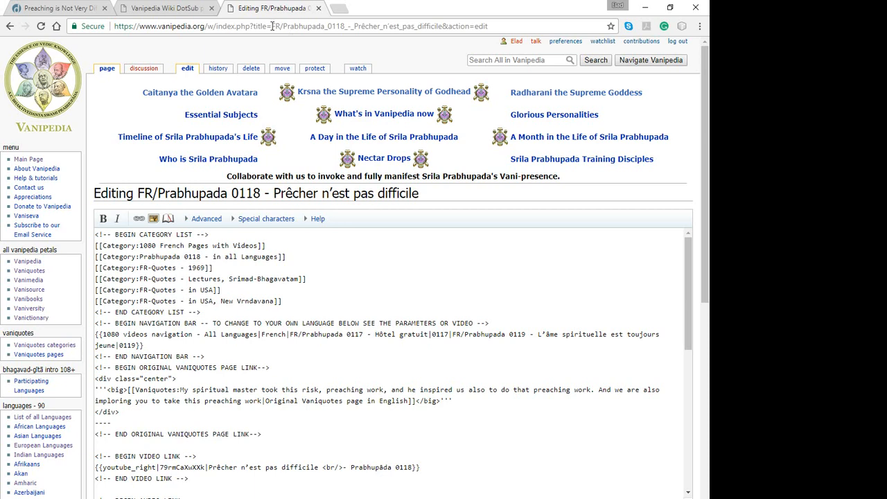
double_click(273, 26)
type("S")
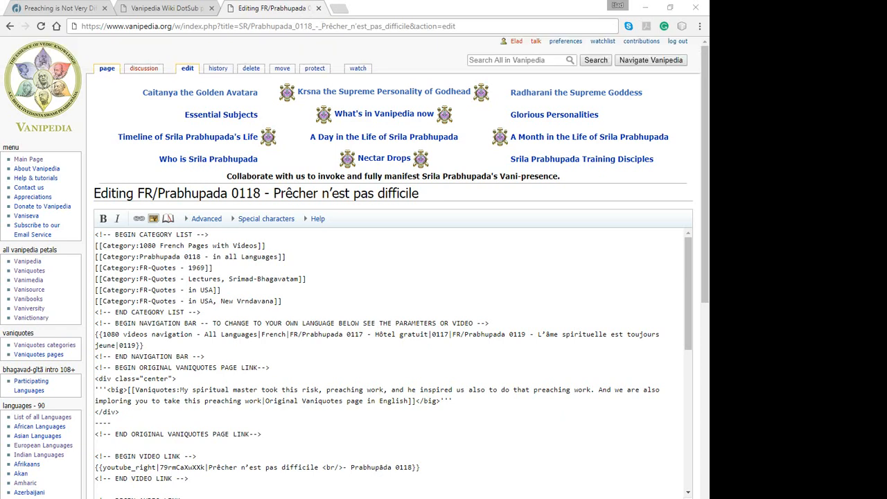
mouse_move(2, 5)
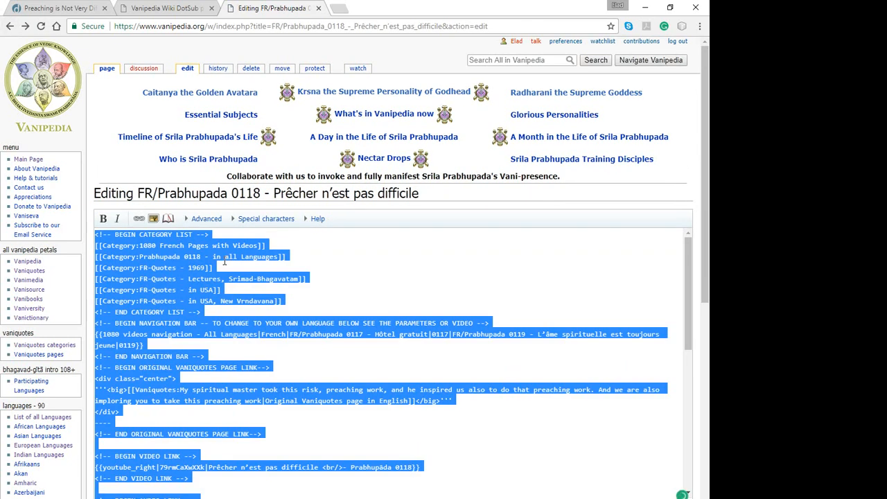
mouse_move(239, 146)
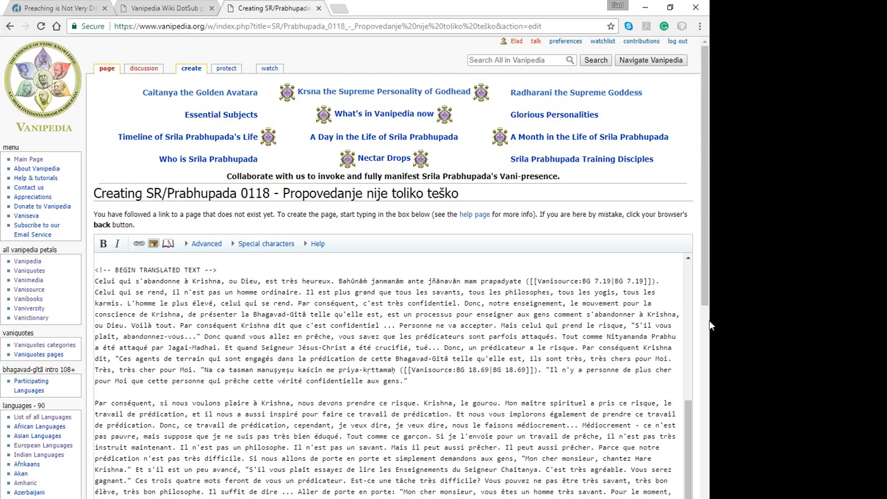
- Change the first category to Serbian and reword the navigation comment to 'EDIT OR REMOVE'
scroll("down", 3)
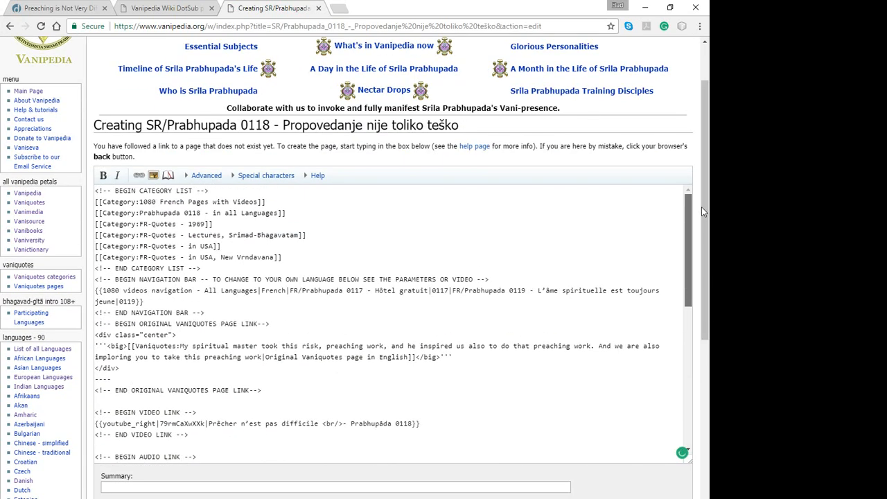
double_click(169, 202)
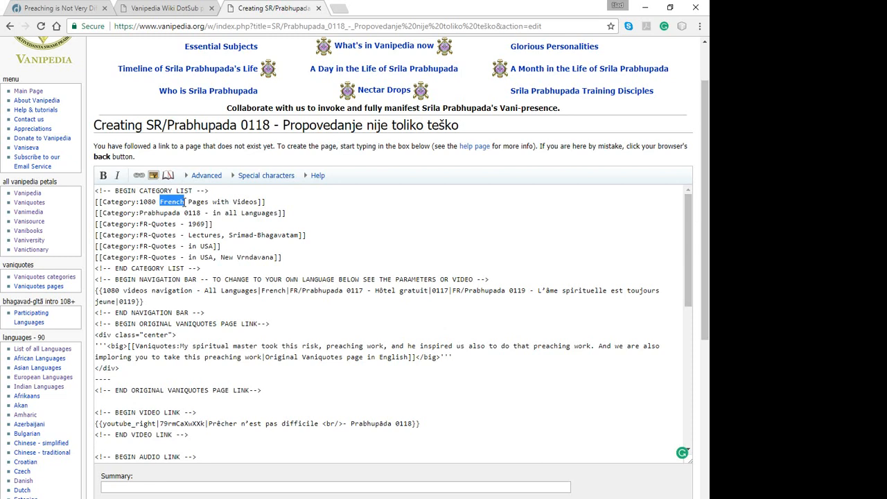
type("SERBA")
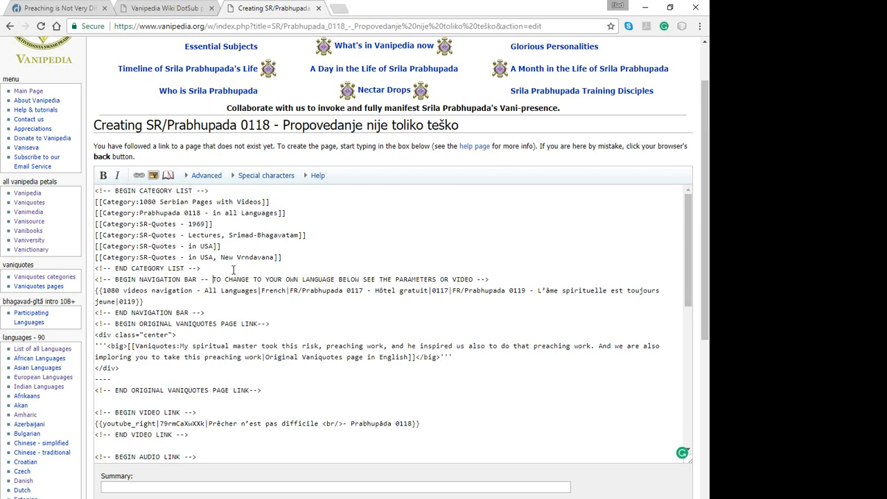
double_click(217, 279)
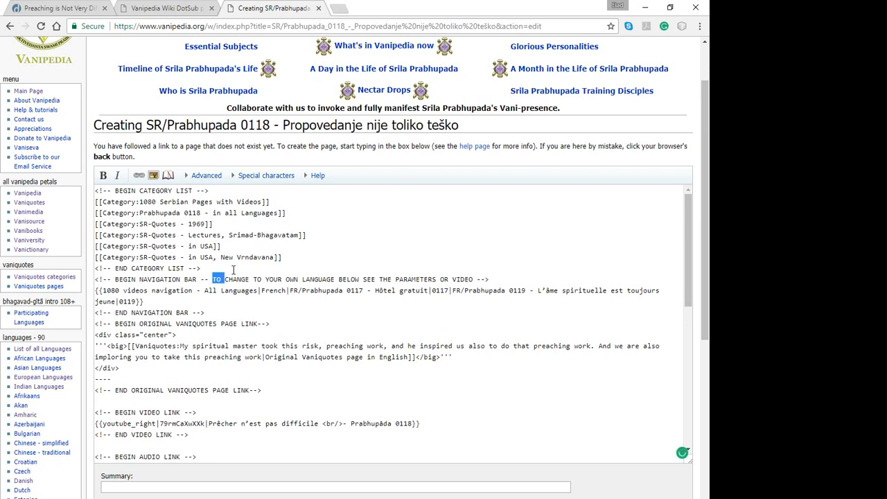
left_click_drag(213, 280, 449, 279)
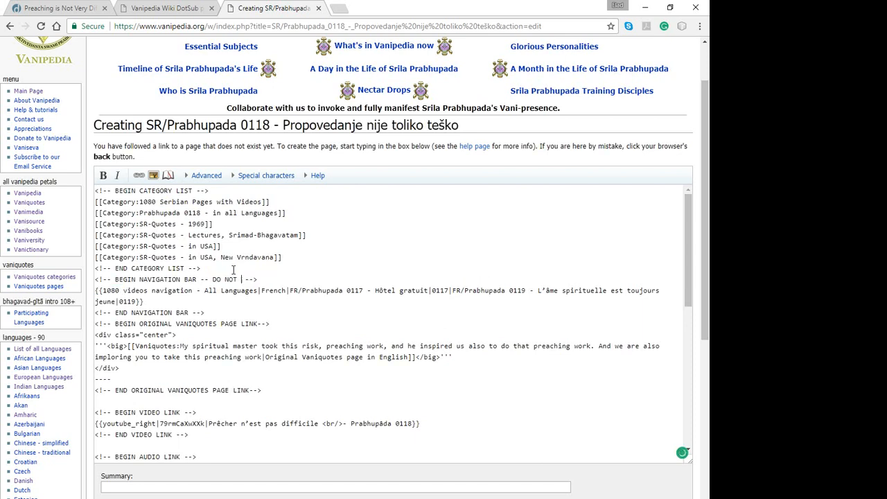
type("EDIT OR REMOVE")
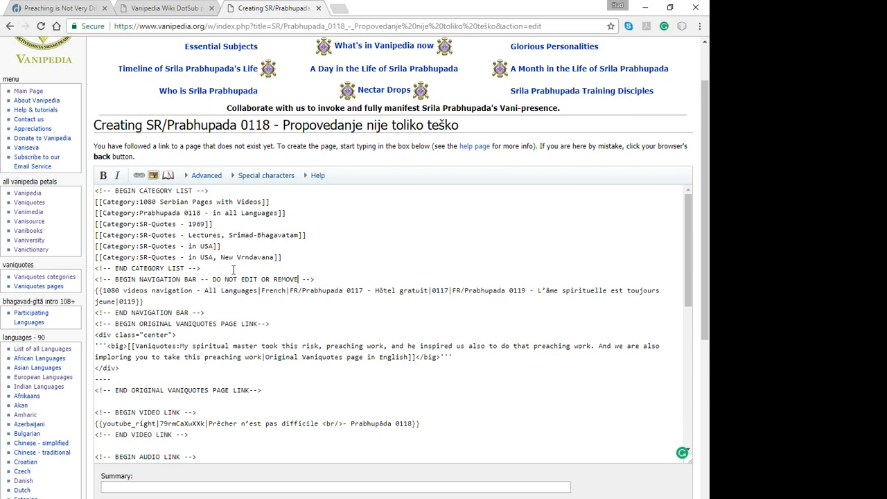
- Replace French with Serbian in the navigation template
double_click(272, 290)
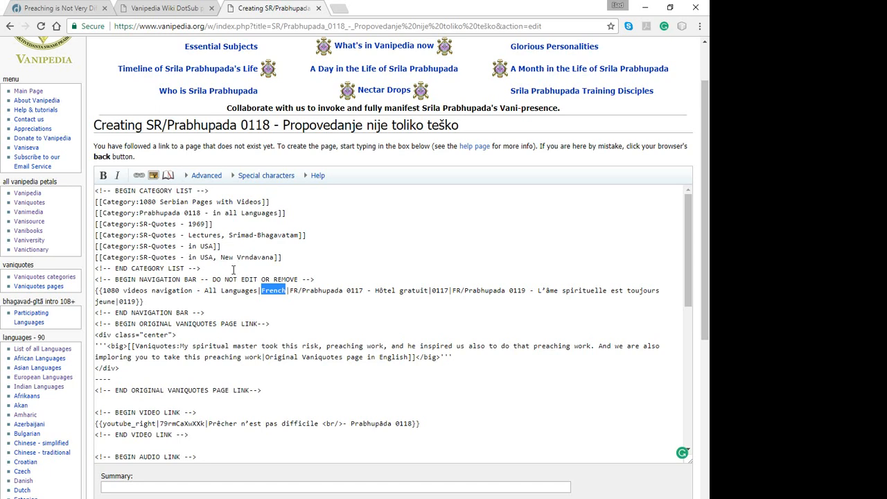
type("Serbia")
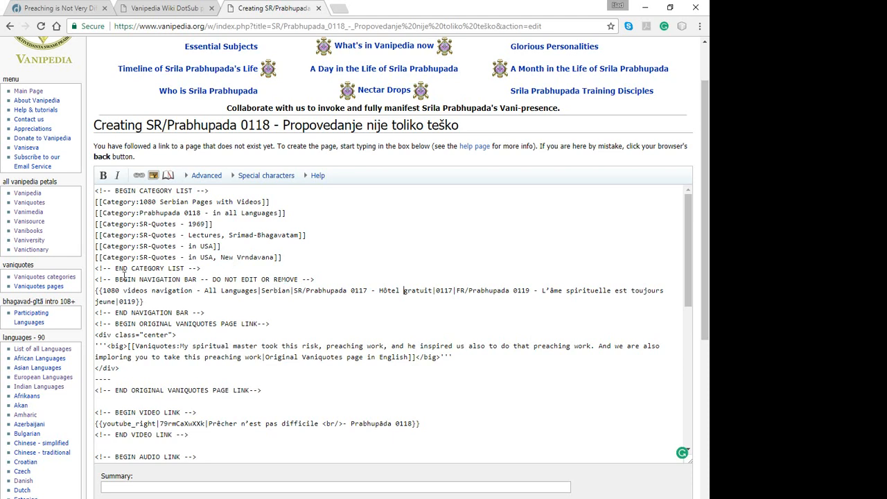
left_click(339, 8)
type("www.vanipedia.org")
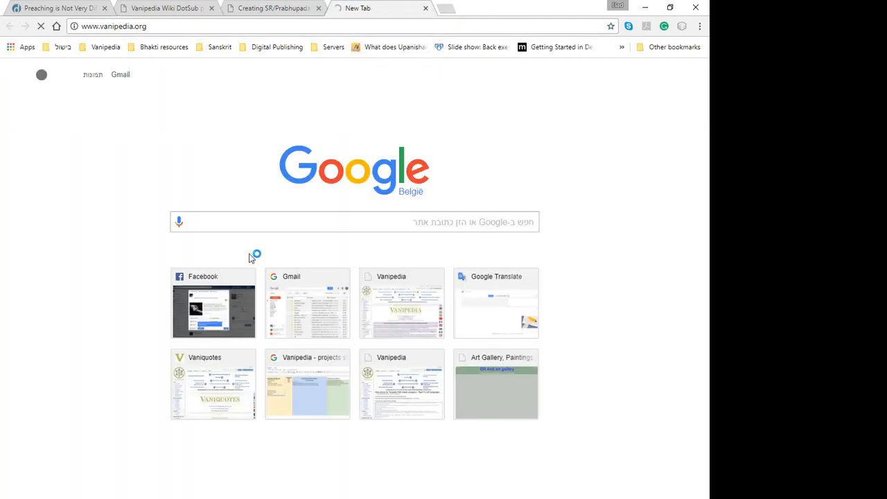
mouse_move(246, 276)
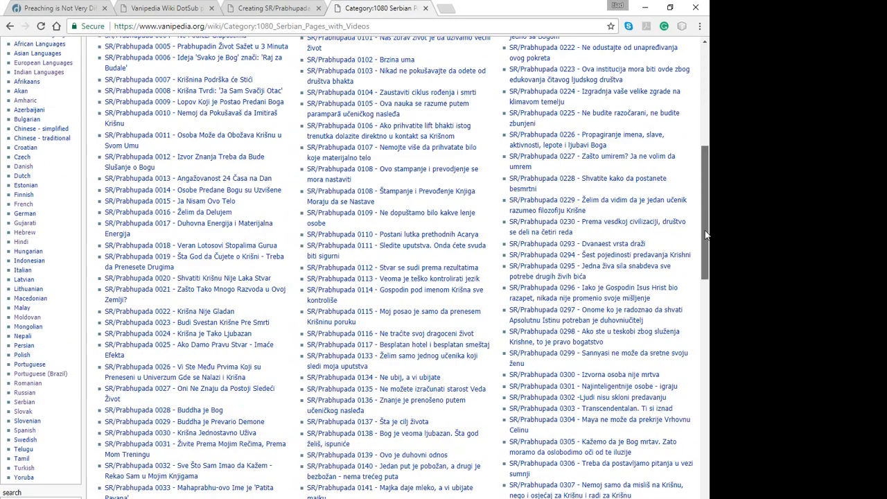
- Scroll the 1080 Serbian Pages with Videos category to find the SR 0117 title
scroll("down", 3)
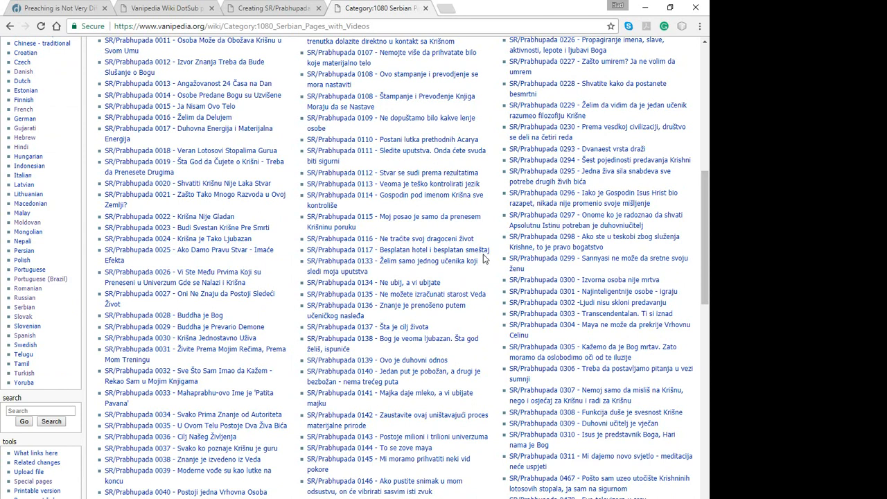
mouse_move(386, 239)
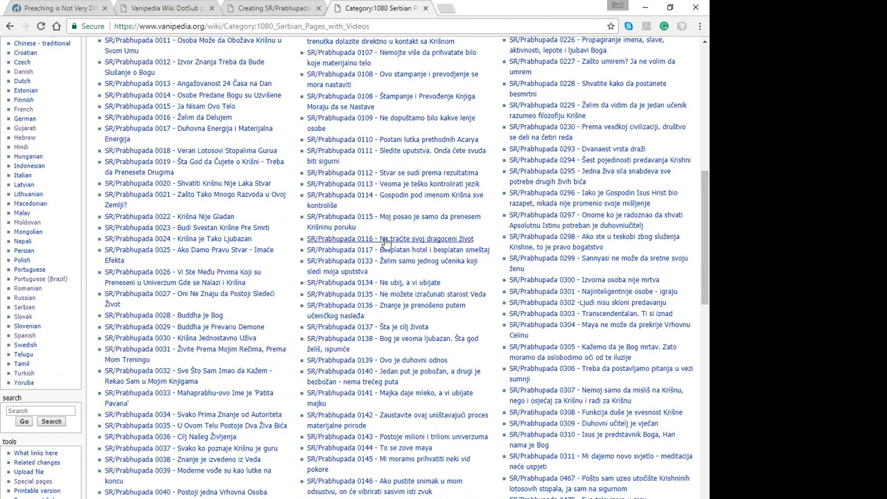
mouse_move(485, 253)
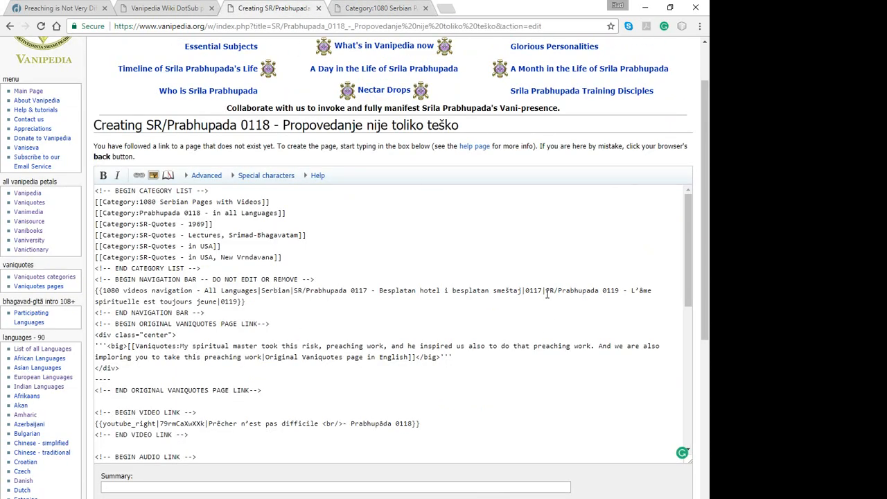
- Replace the FR 0119 next-video link with SR/Prabhupada 0133 - Želim samo jednog učenika koji sledi moja uputstva
left_click_drag(546, 290, 217, 301)
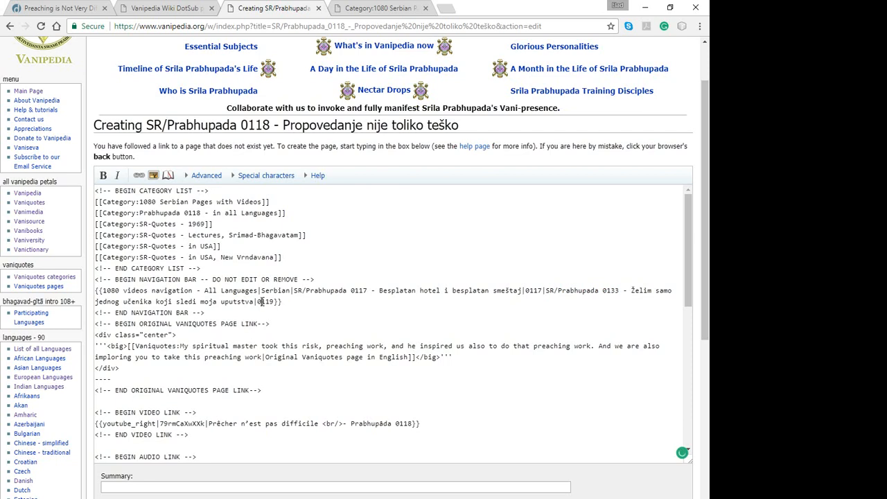
double_click(268, 302)
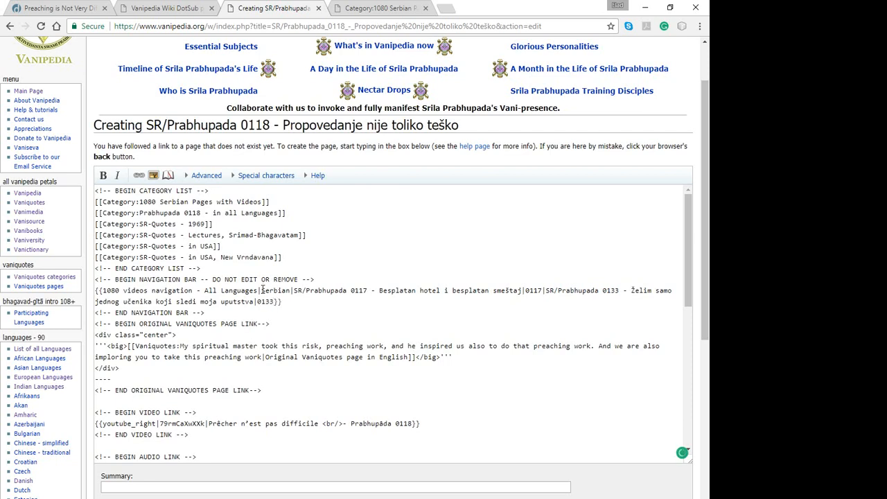
double_click(275, 290)
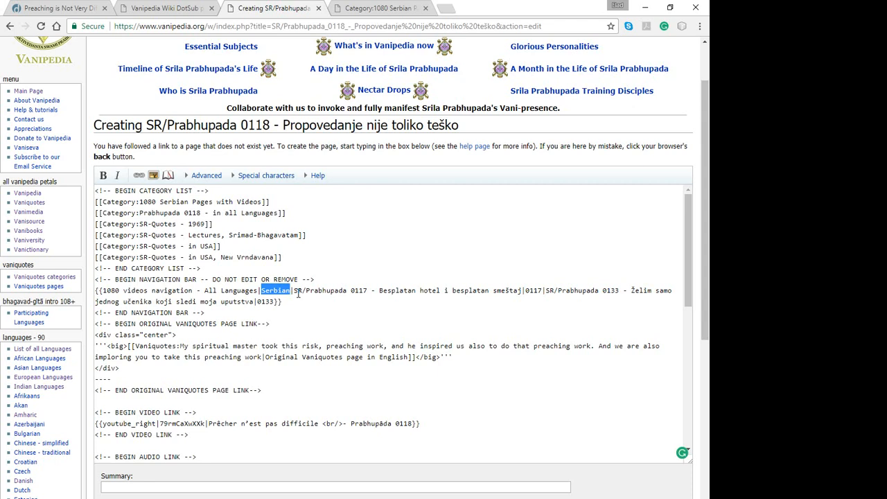
left_click_drag(295, 291, 524, 290)
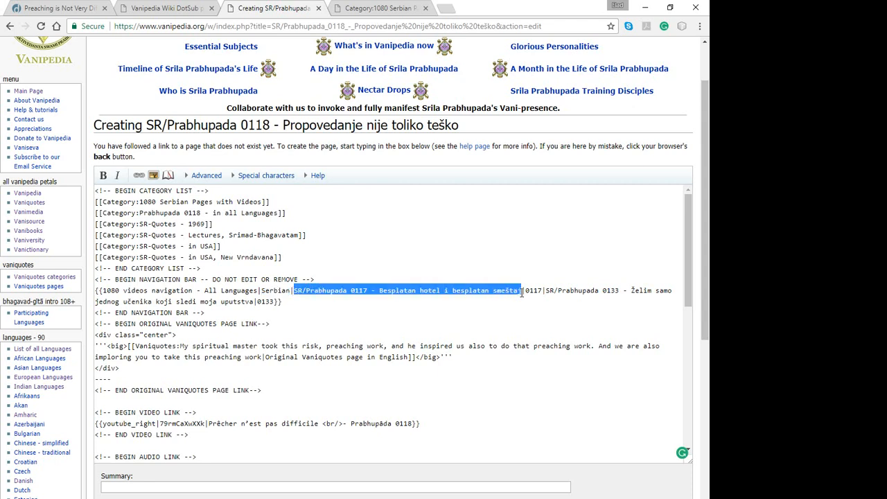
mouse_move(521, 290)
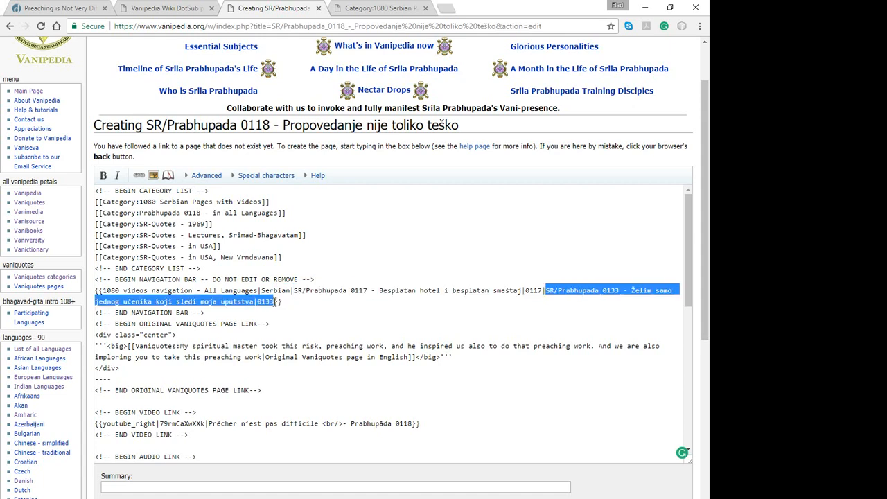
left_click(377, 325)
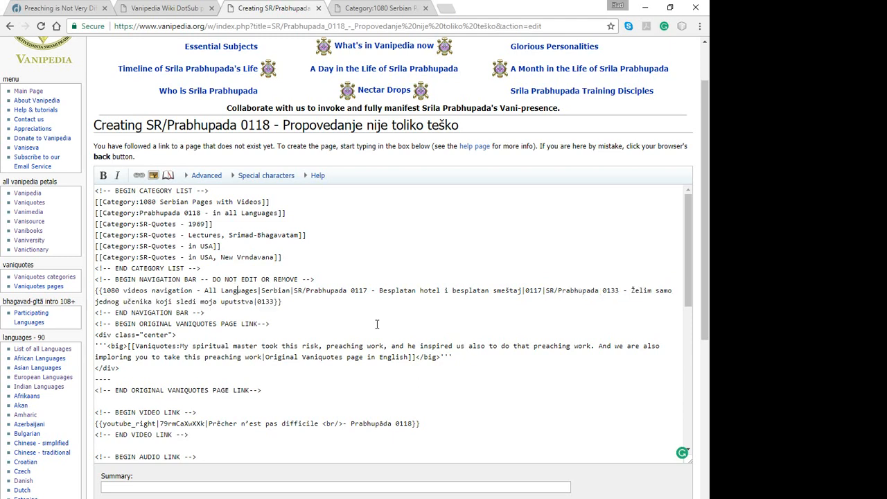
scroll("down", 3)
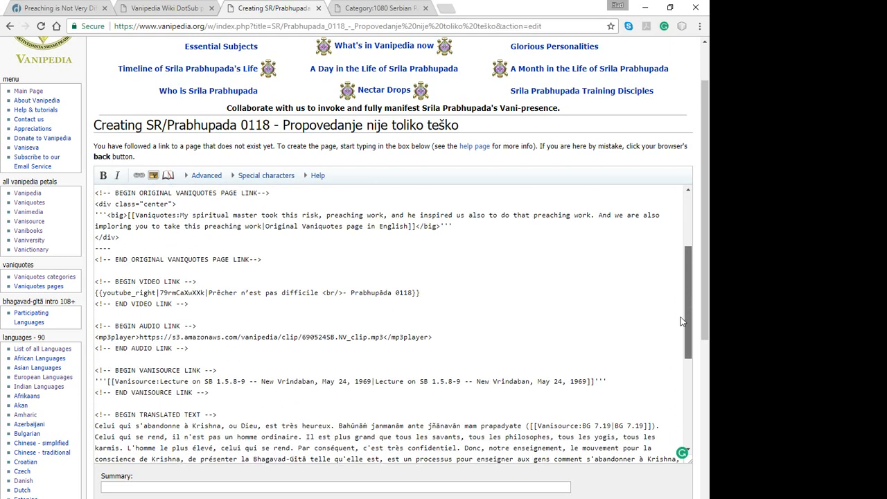
- Title the video link 'Propovedanje nije toliko teško' and go to the TransWiki utility
scroll("down", 3)
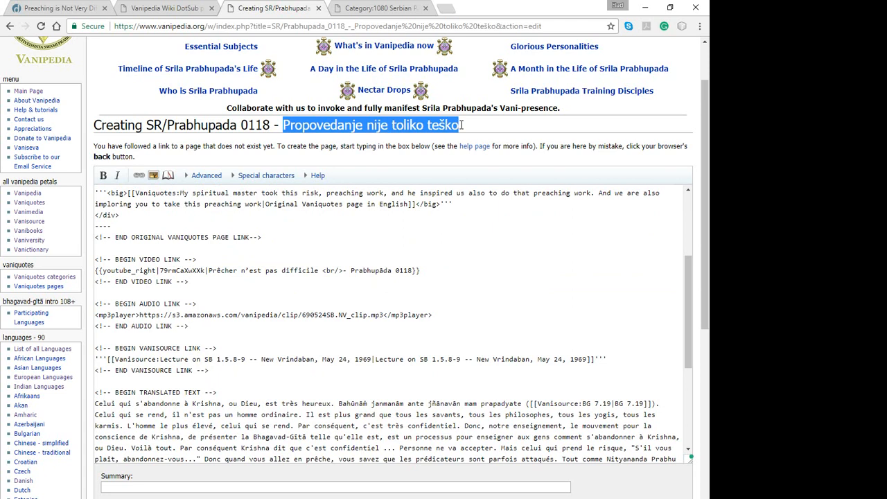
mouse_move(320, 141)
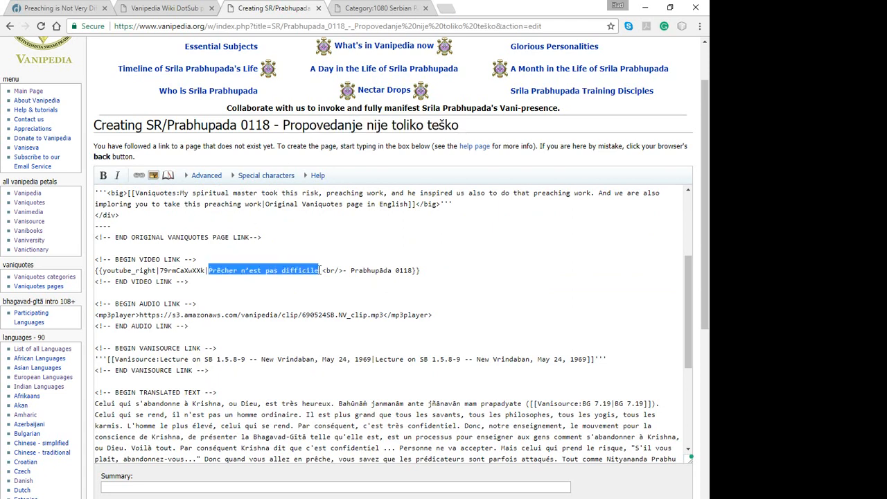
type("Propovedanje nije toliko teško")
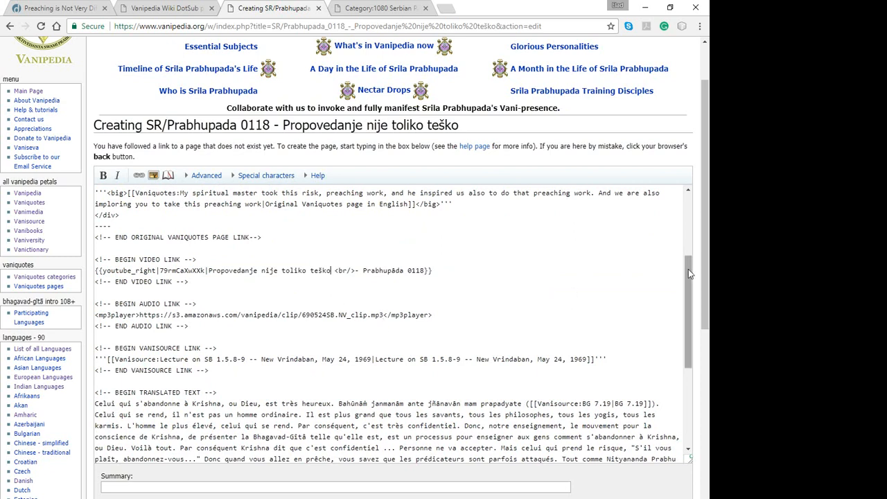
scroll("down", 3)
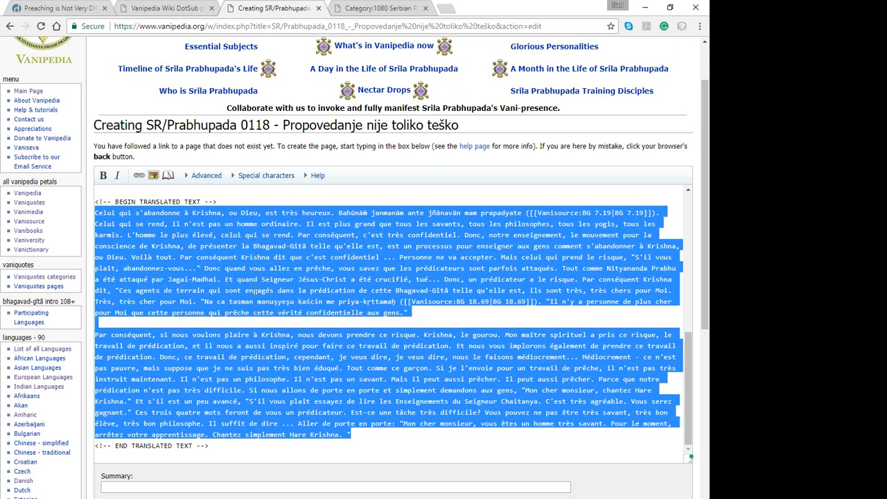
left_click(167, 8)
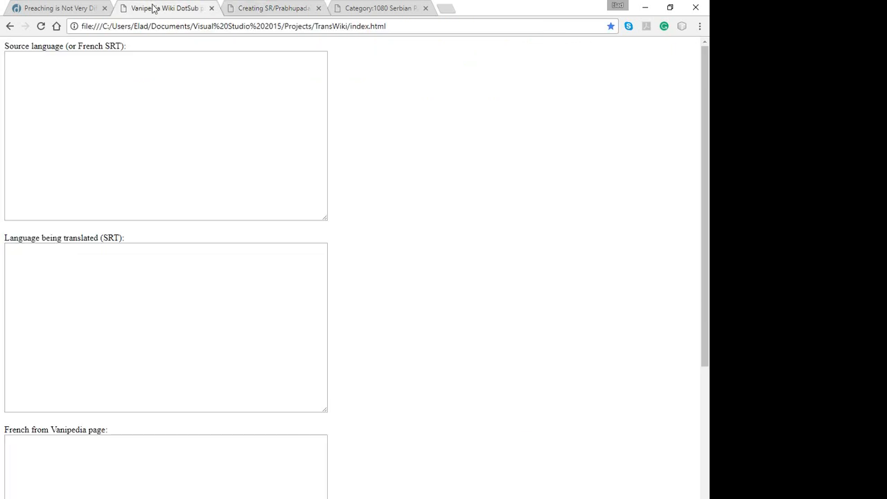
- Paste the French page text and French subtitle file into TransWiki
scroll("down", 3)
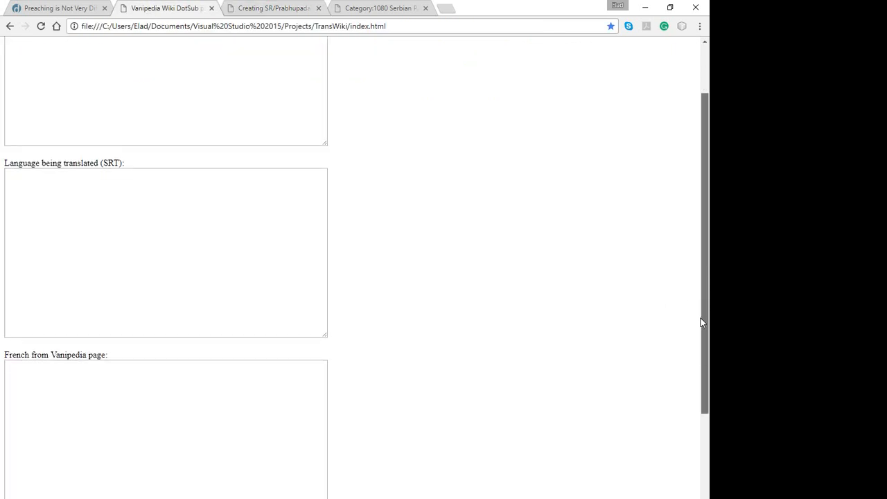
left_click(143, 409)
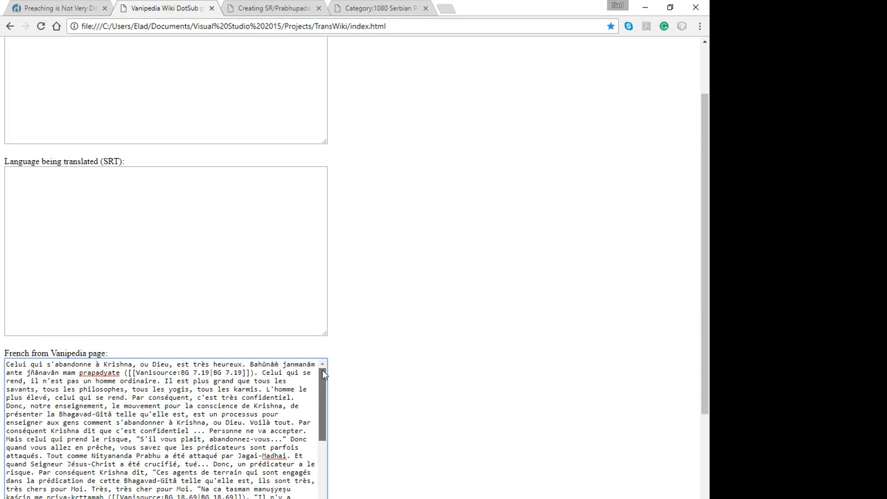
scroll("down", 3)
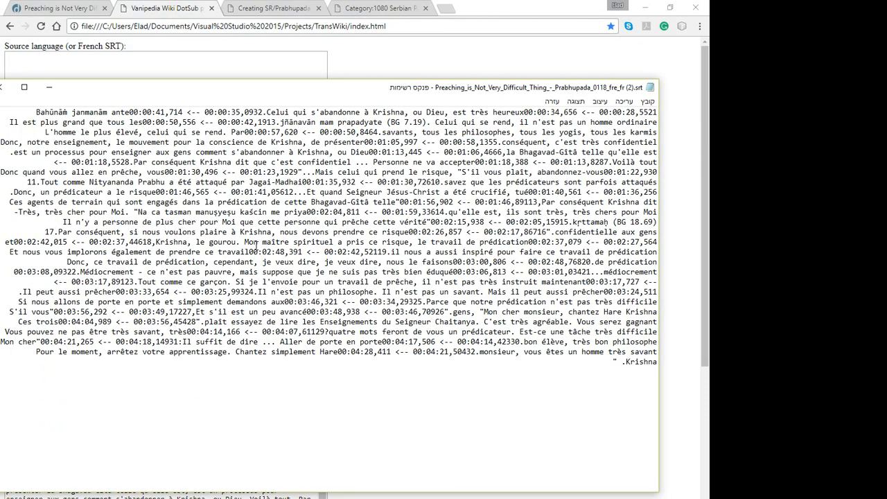
key("ctrl+a")
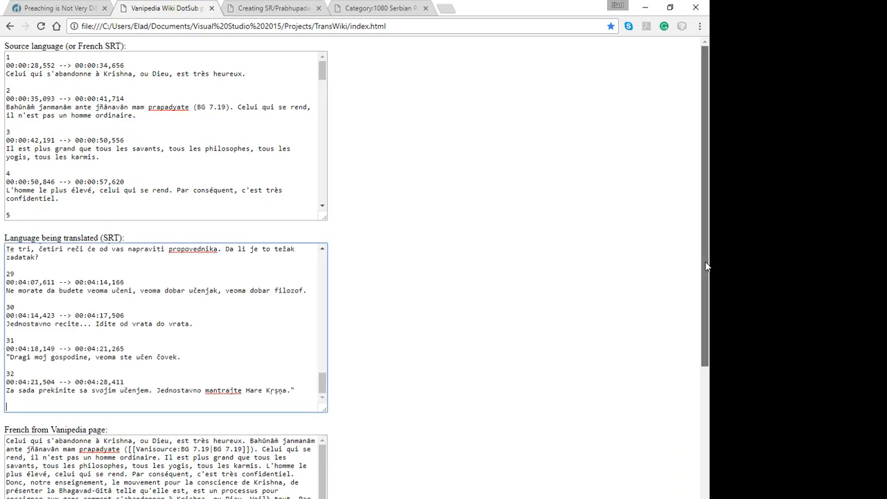
- Produce the converted Serbian transcript and return to the Vanipedia draft
scroll("down", 3)
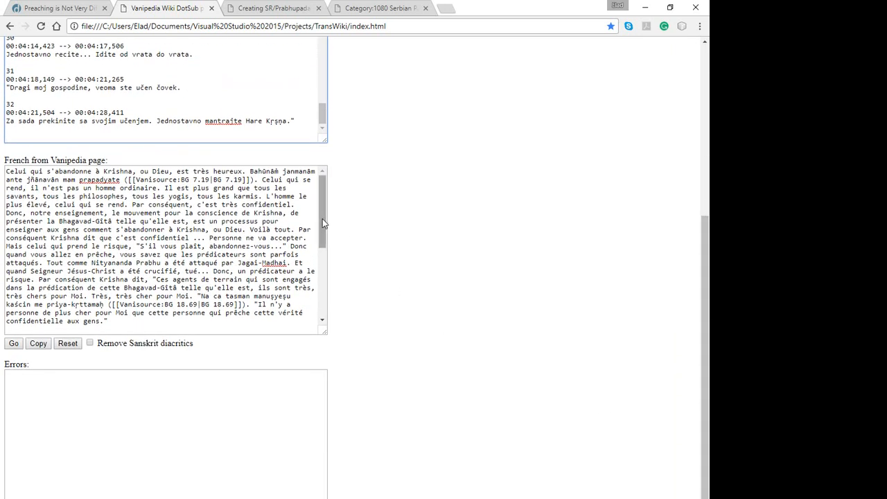
scroll("down", 3)
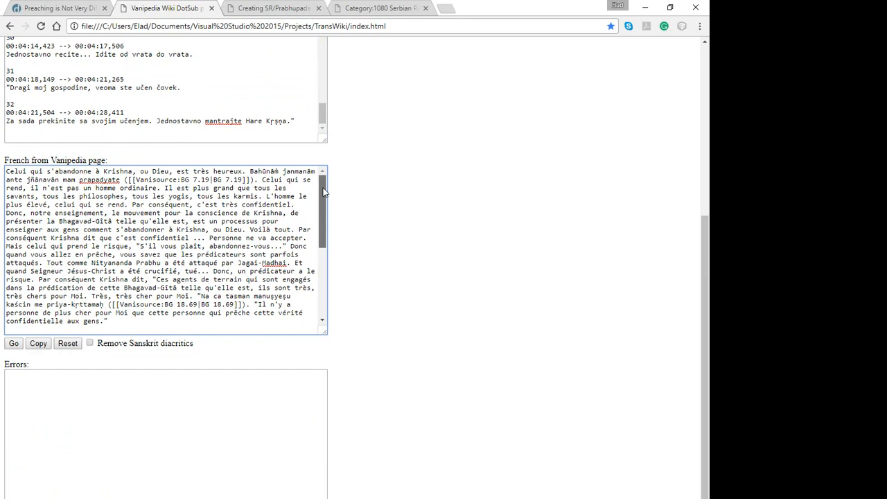
scroll("down", 3)
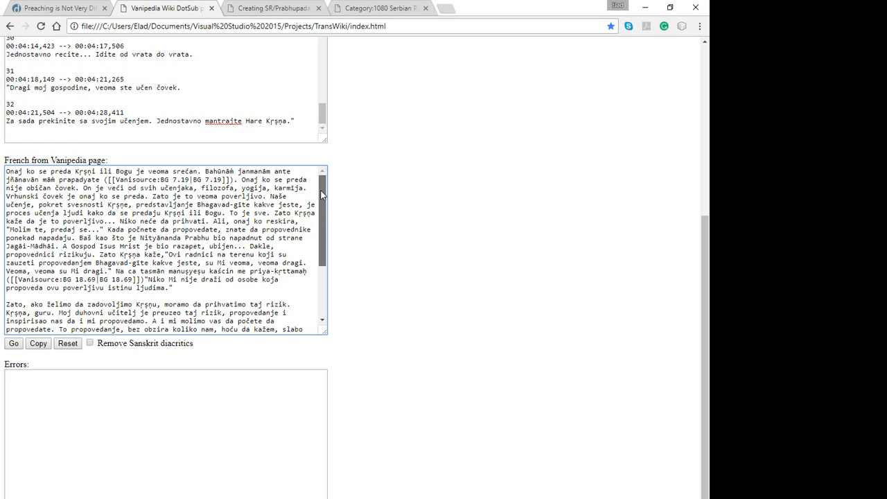
scroll("down", 3)
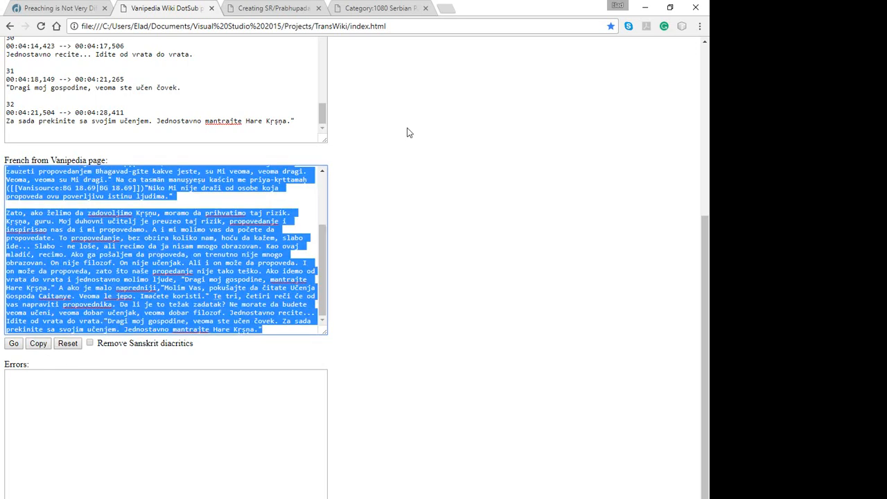
left_click(270, 7)
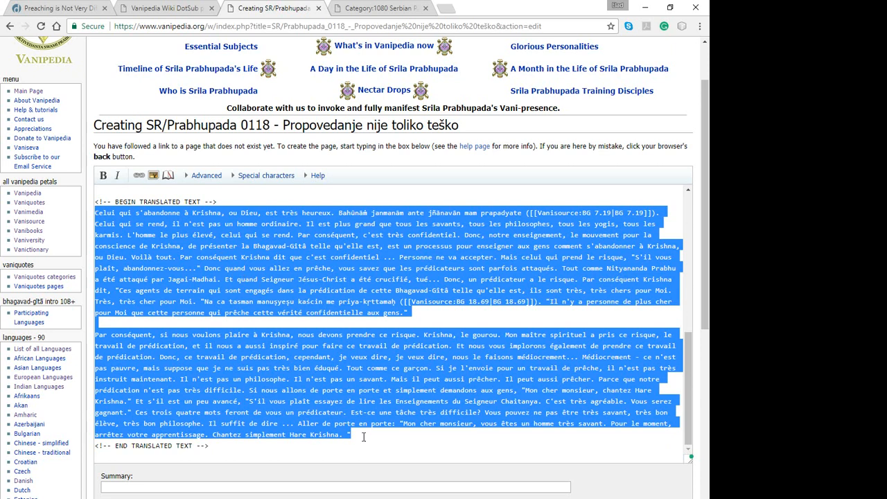
mouse_move(374, 439)
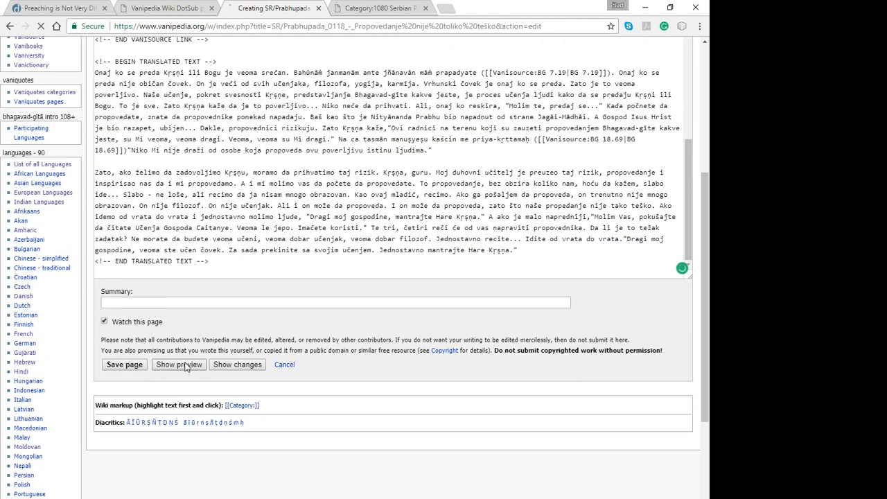
- Preview SR/Prabhupada 0118 with the pasted Serbian transcript
left_click(178, 364)
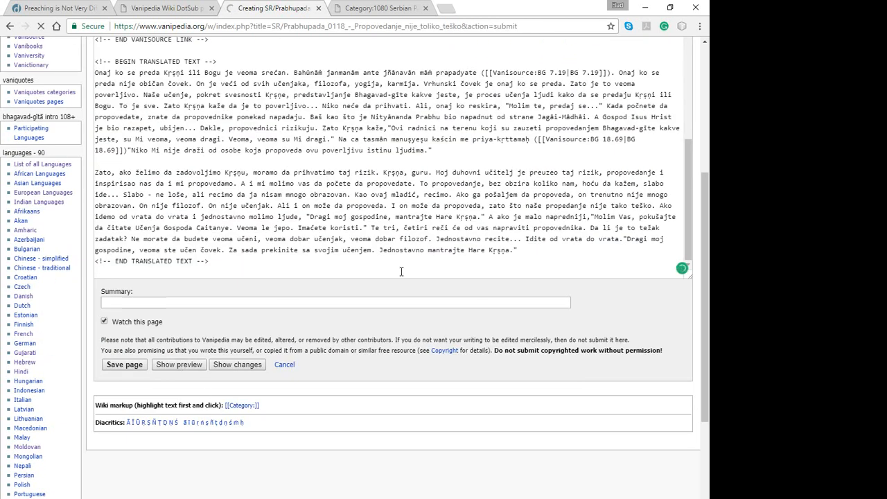
left_click(178, 364)
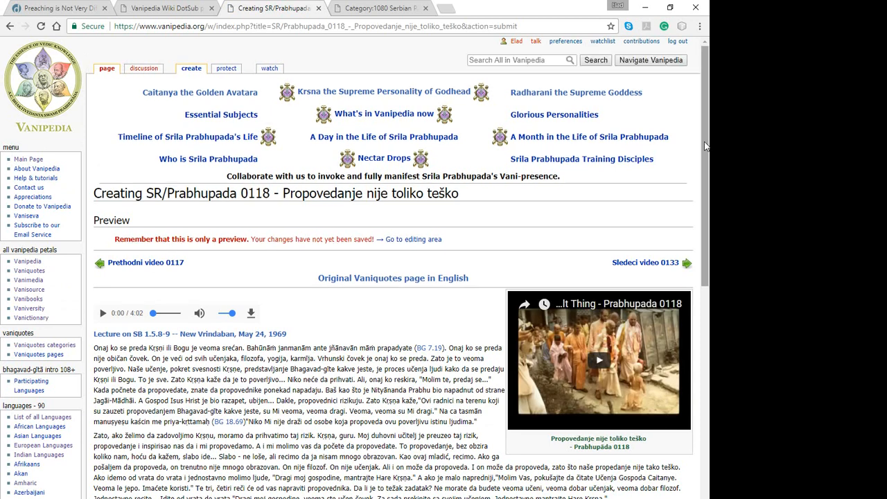
- Scroll through the Serbian 0118 preview down to the transcript edit box
scroll("down", 3)
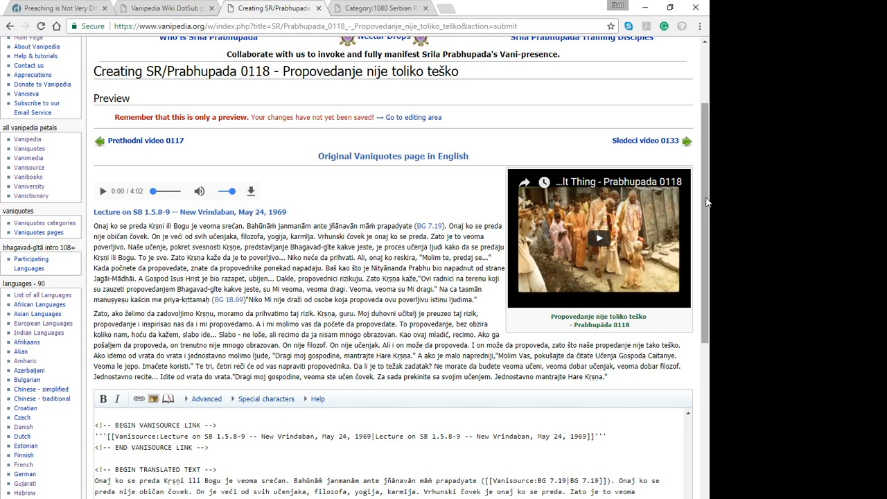
mouse_move(708, 199)
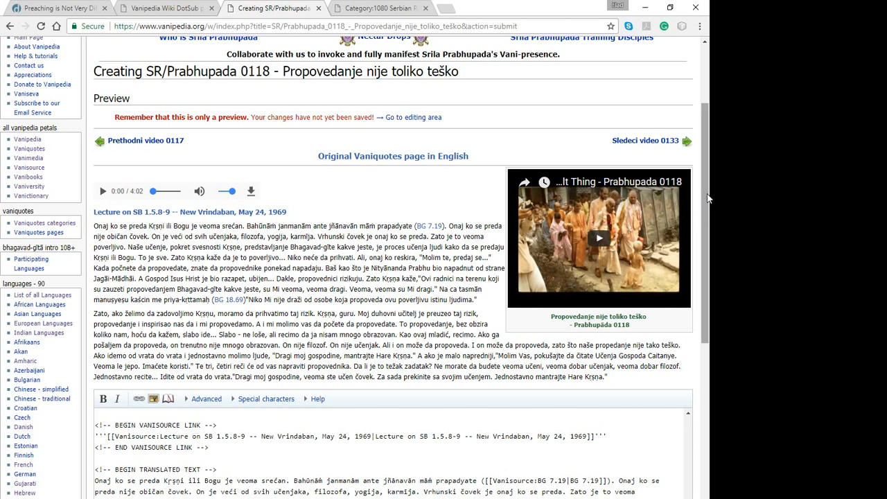
scroll("down", 3)
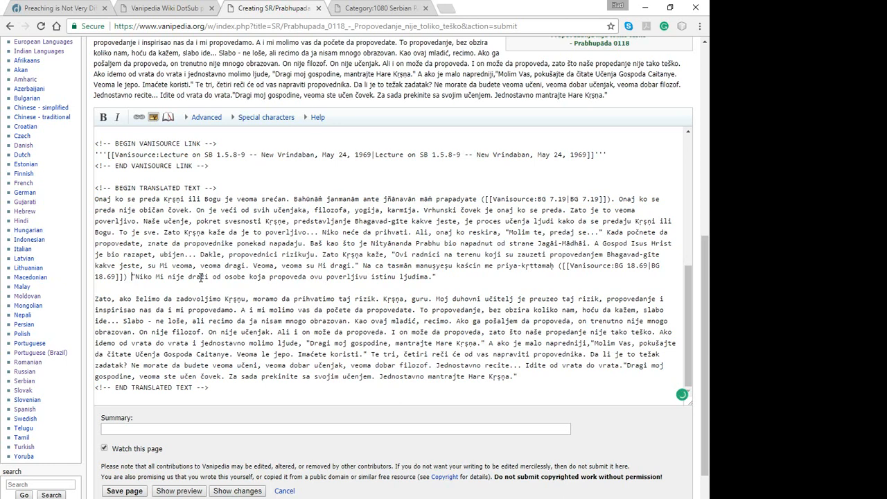
mouse_move(289, 279)
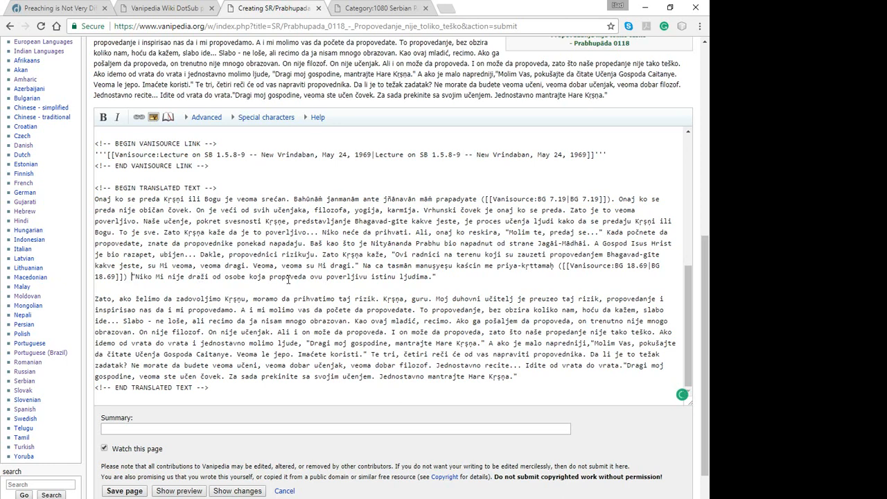
mouse_move(443, 274)
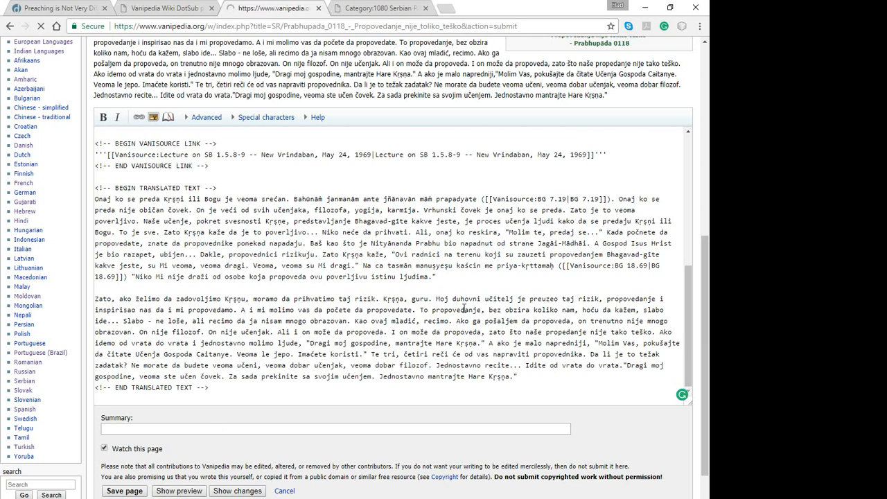
- Refresh the preview after adding spaces before '"Niko Mi' and '"Molim Vas'
left_click(178, 491)
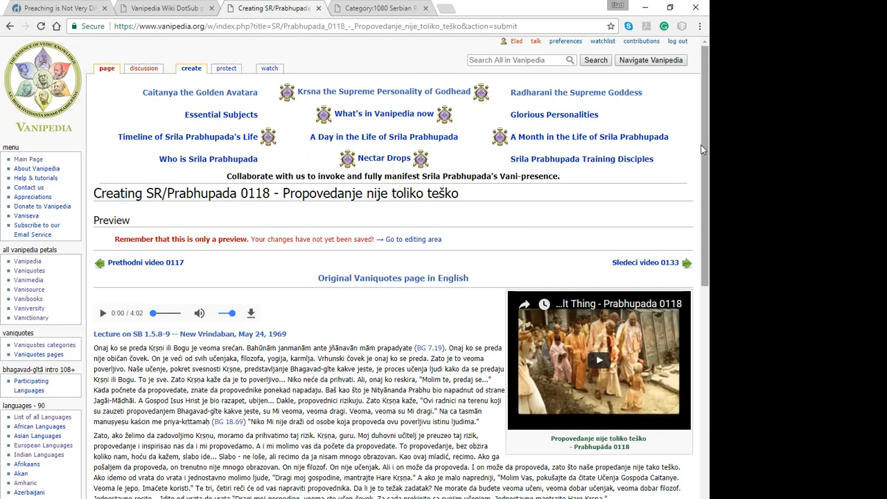
- Check the BG links in the preview and save 'SR/Prabhupada 0118 - Propovedanje nije toliko teško'
scroll("down", 3)
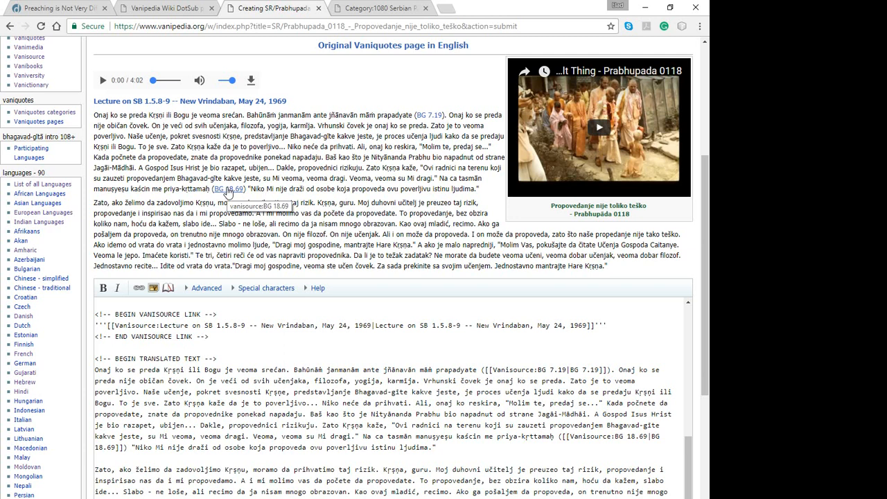
mouse_move(431, 115)
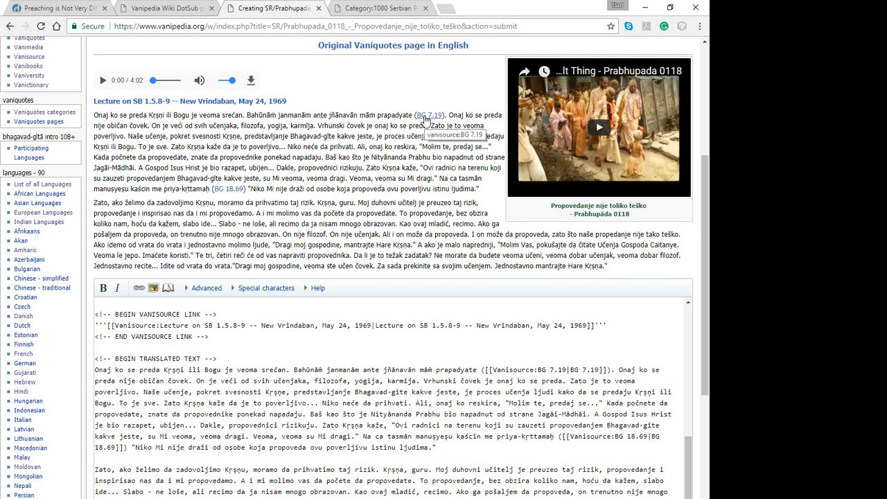
mouse_move(710, 265)
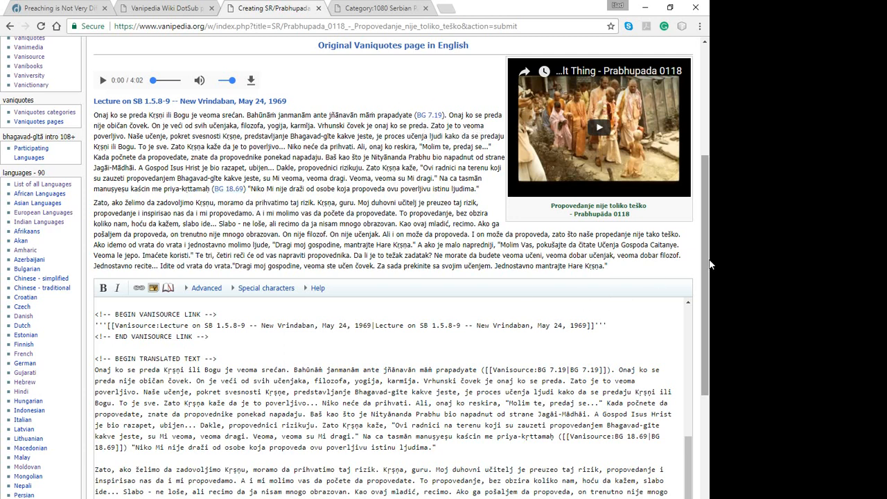
scroll("down", 3)
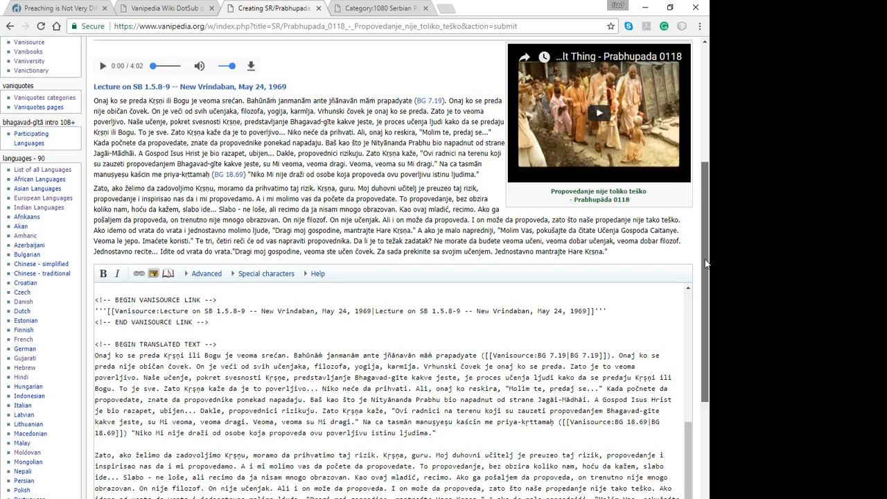
scroll("down", 3)
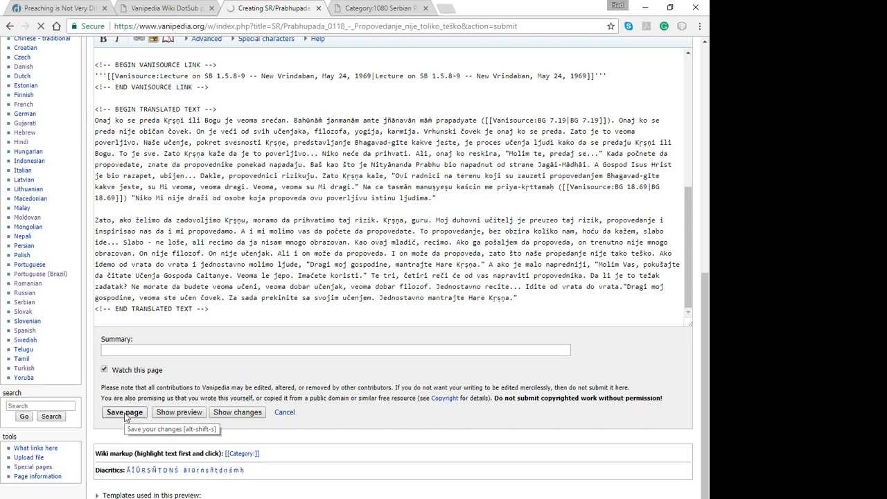
left_click(124, 412)
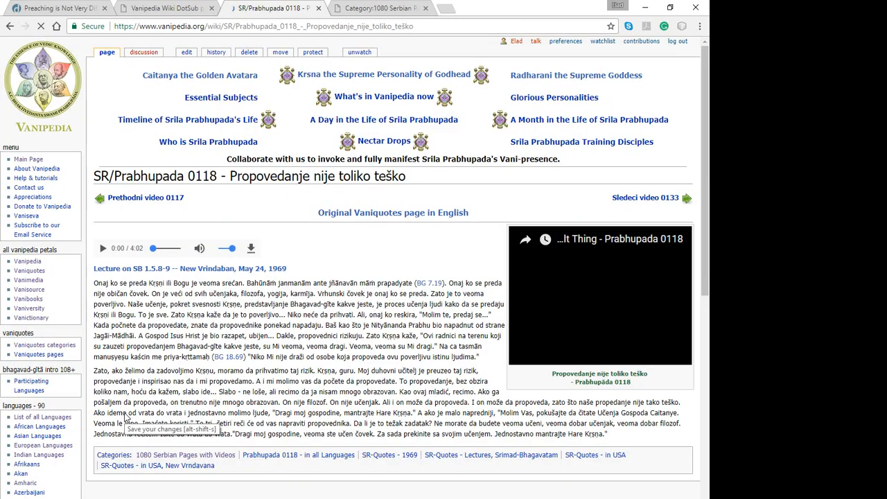